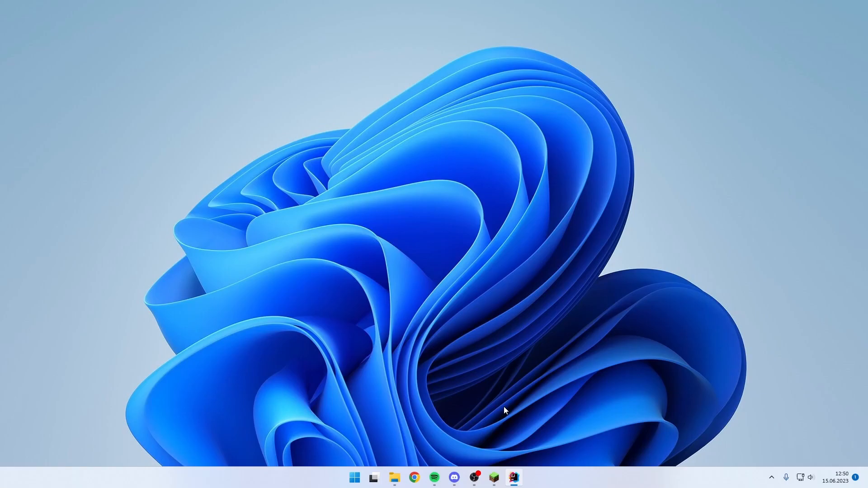
Create the Paper 1.20 plugin project episode-04 with Maven and the corretto-17 JDK.
click(512, 477)
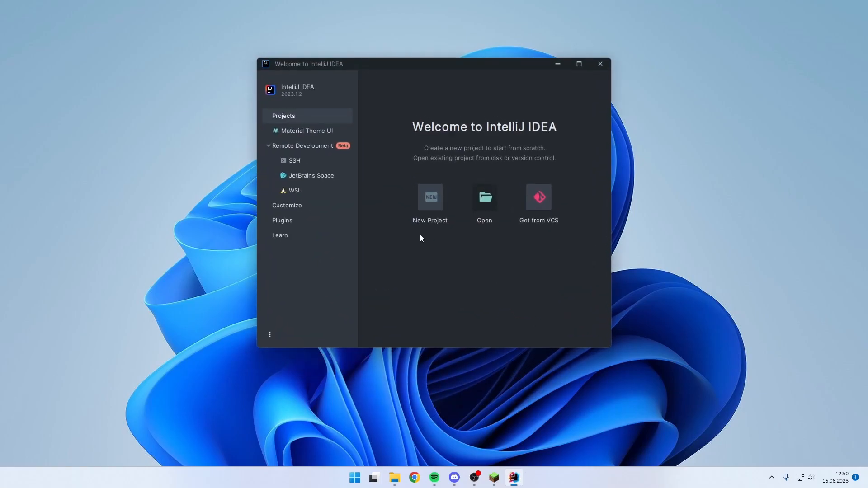
click(430, 199)
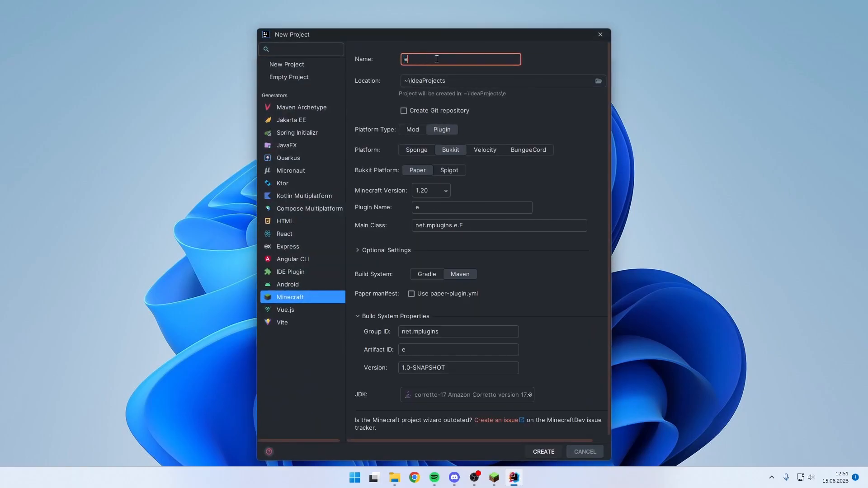
text(pisode-04)
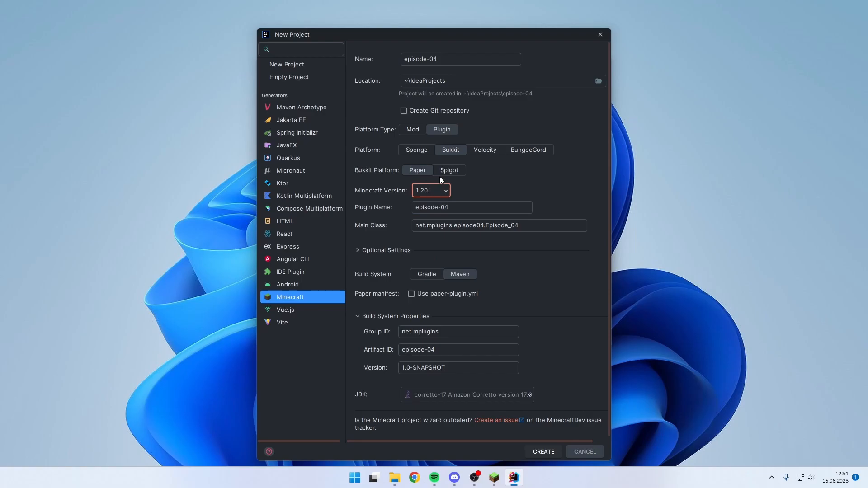
click(467, 394)
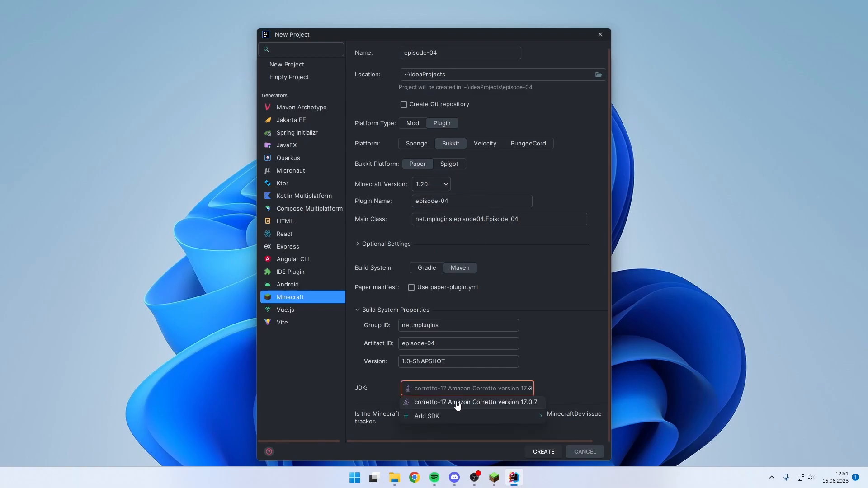
click(542, 452)
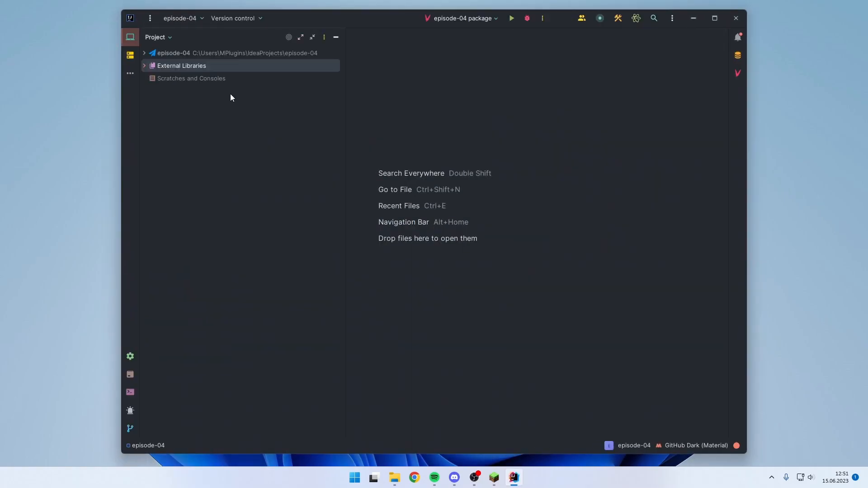
mouse_move(242, 83)
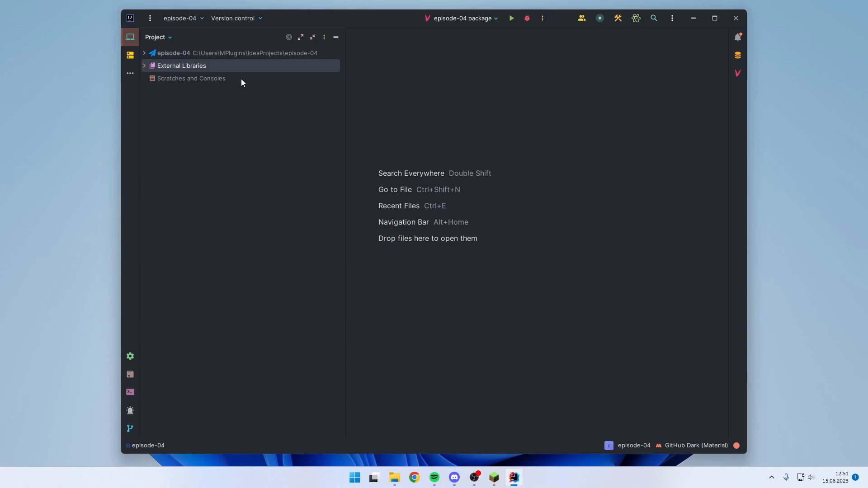
mouse_move(265, 65)
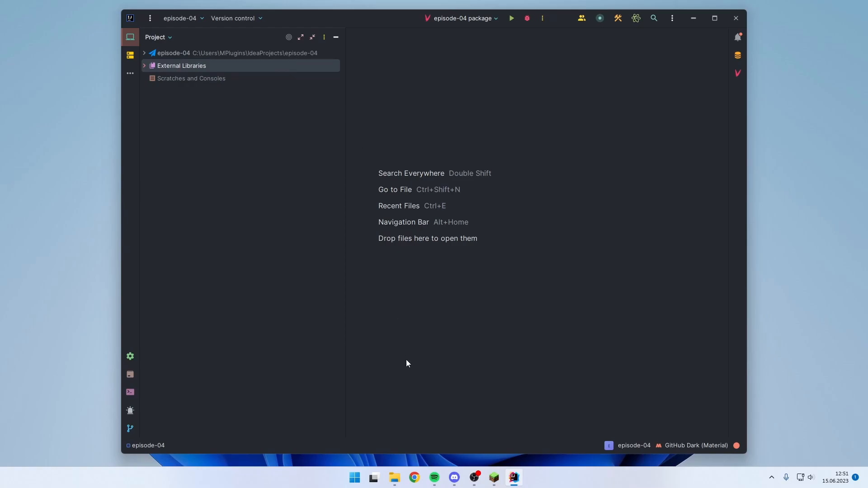
Browse jd.papermc.io's org.bukkit.event.player package summary and scroll its event classes.
click(414, 477)
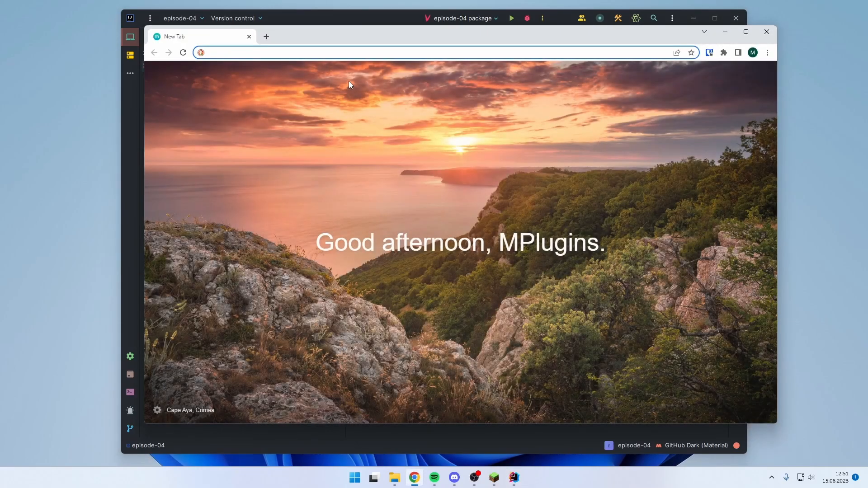
text(jd.papermc.io/paper/1.20/org/bukkit/event/package-summary.html)
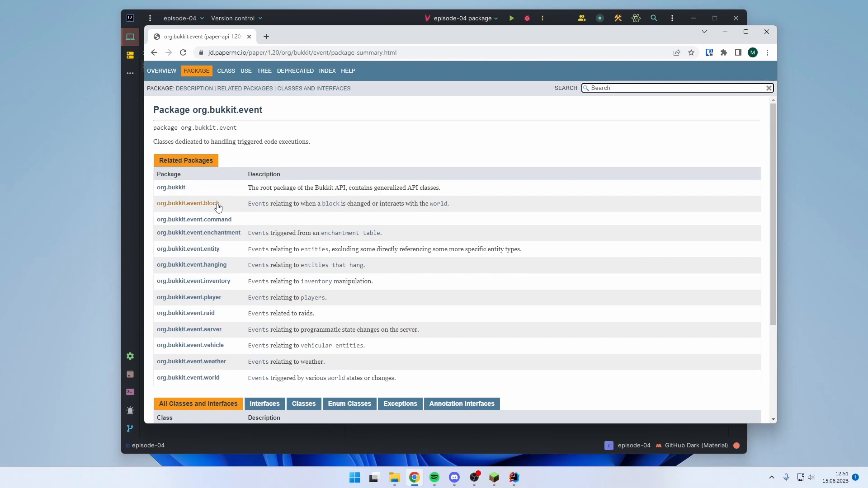
mouse_move(216, 255)
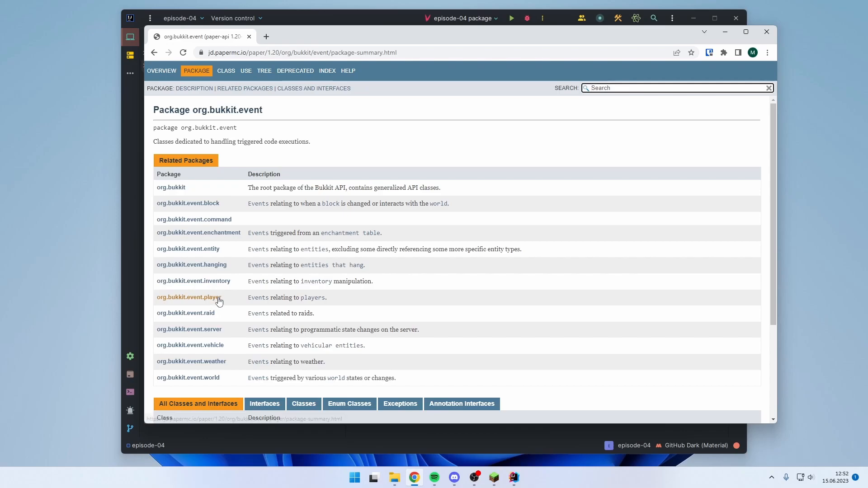
mouse_move(233, 289)
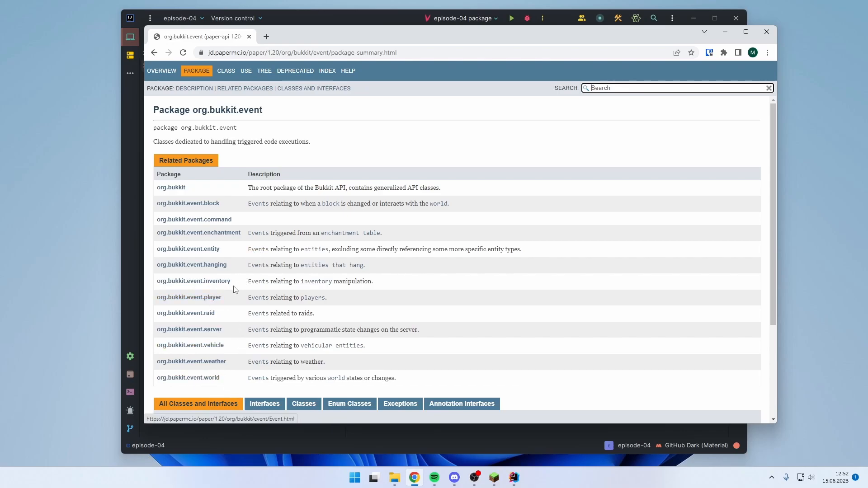
click(189, 297)
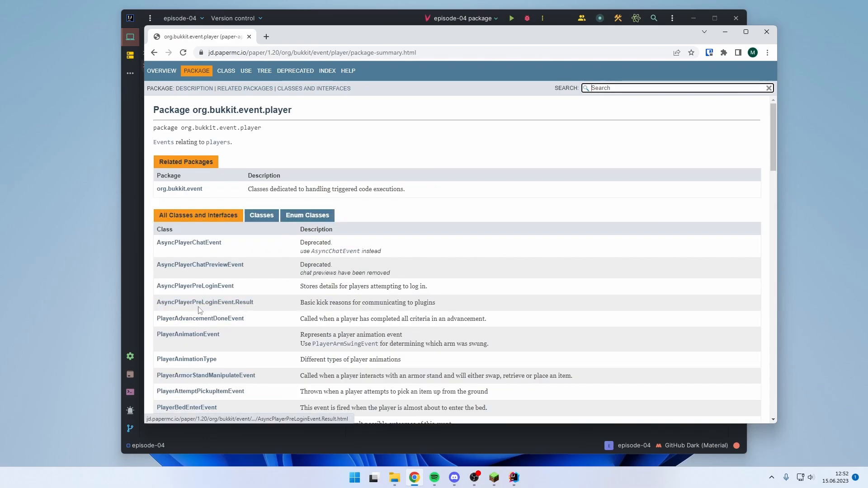
scroll(down, 3)
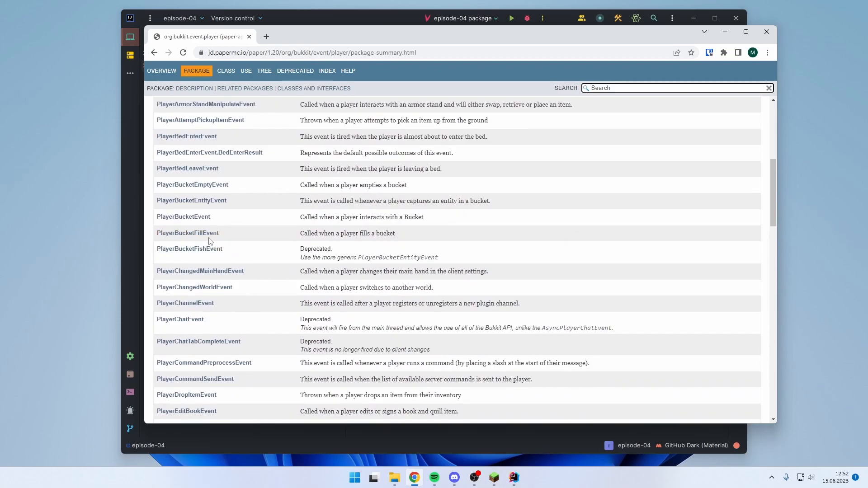
mouse_move(188, 233)
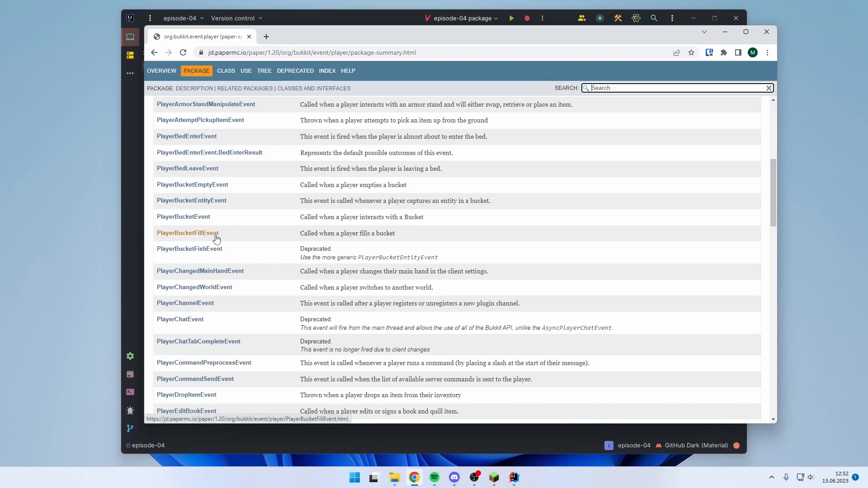
scroll(down, 3)
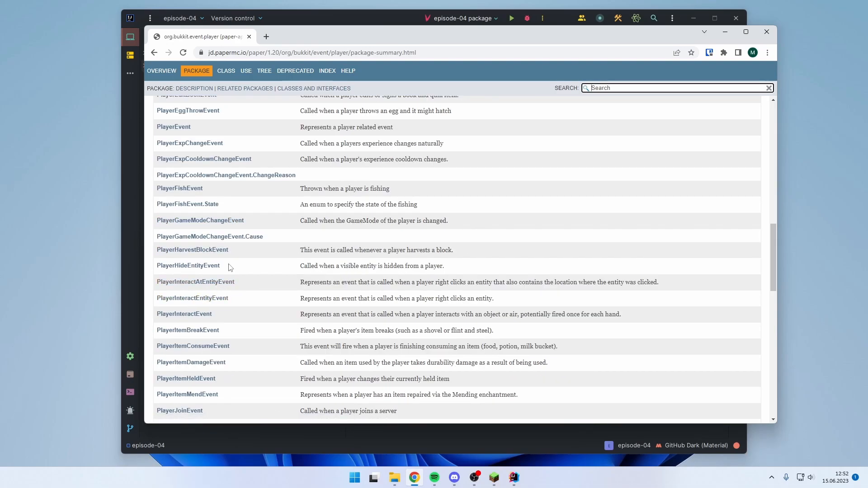
mouse_move(240, 288)
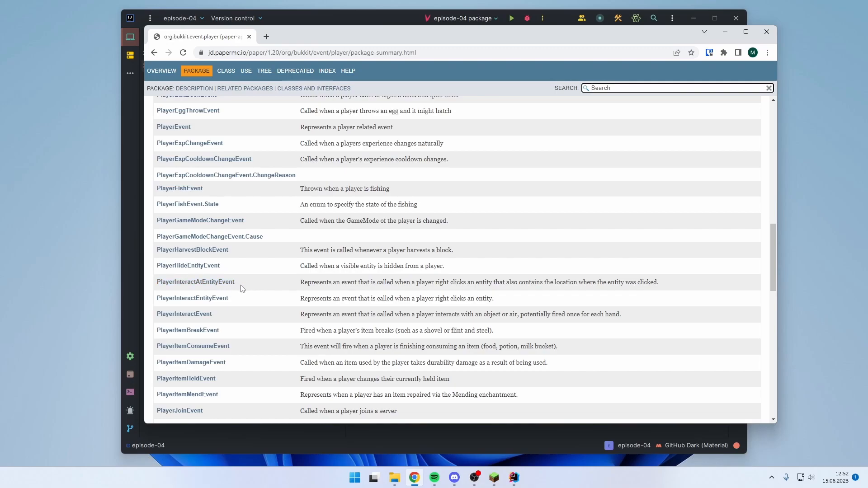
scroll(down, 3)
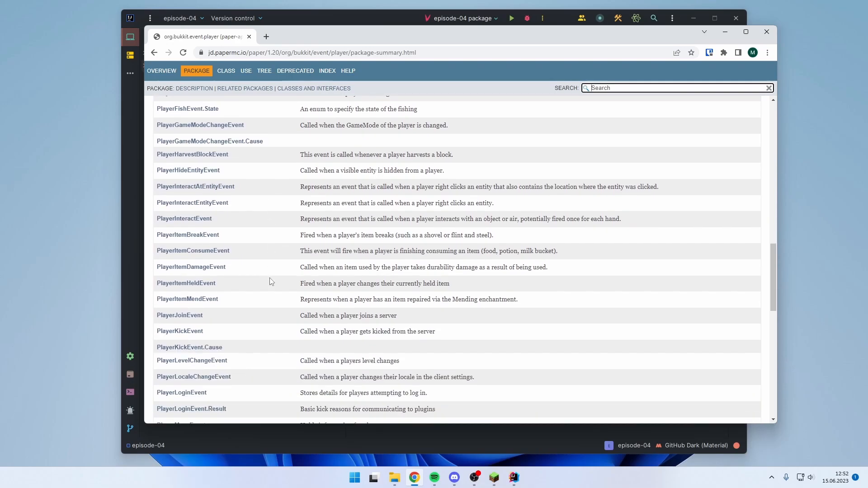
scroll(down, 3)
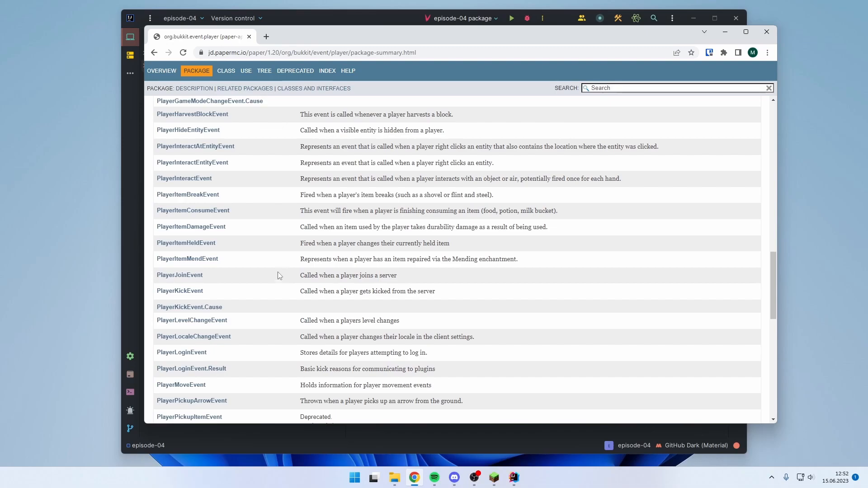
mouse_move(283, 276)
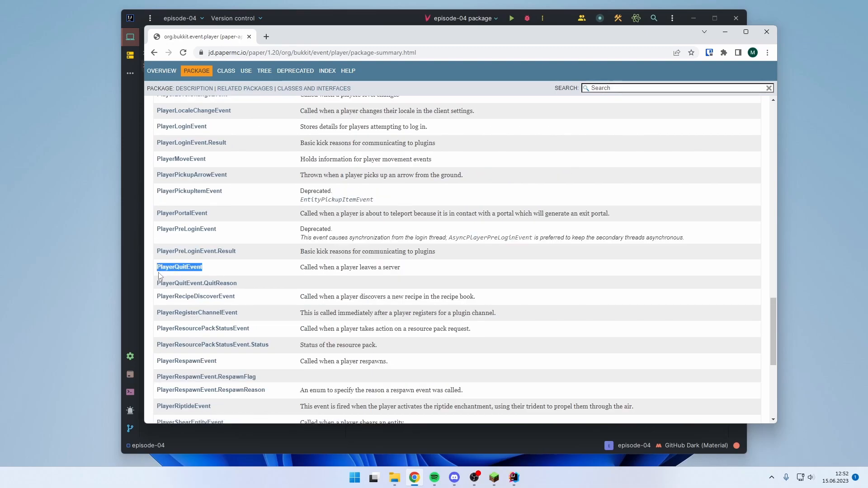
mouse_move(310, 226)
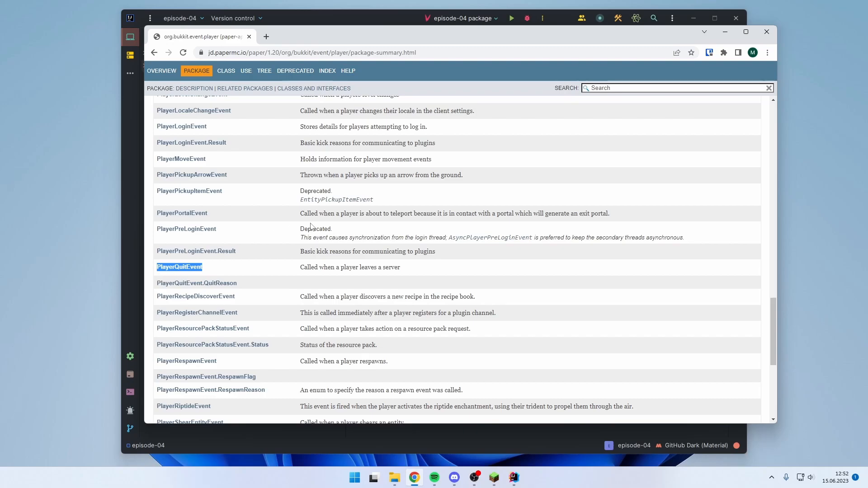
click(513, 477)
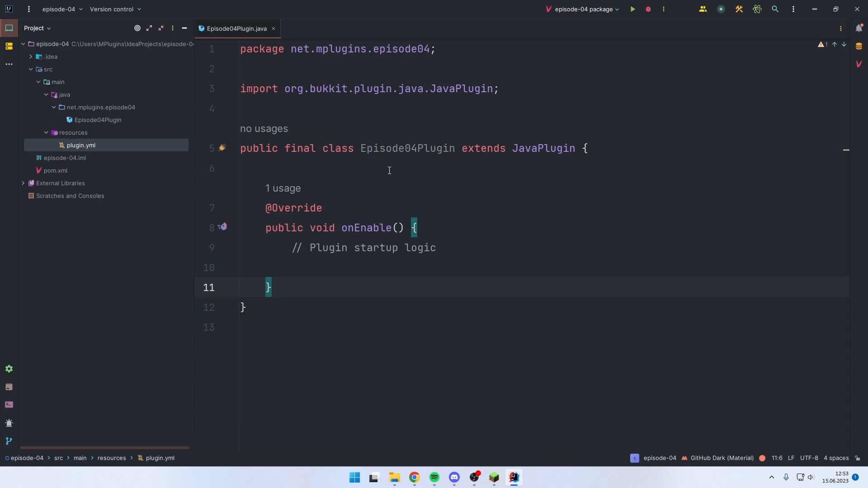
Create a new Java class MyListener in the net.mplugins.episode04 package.
right_click(98, 107)
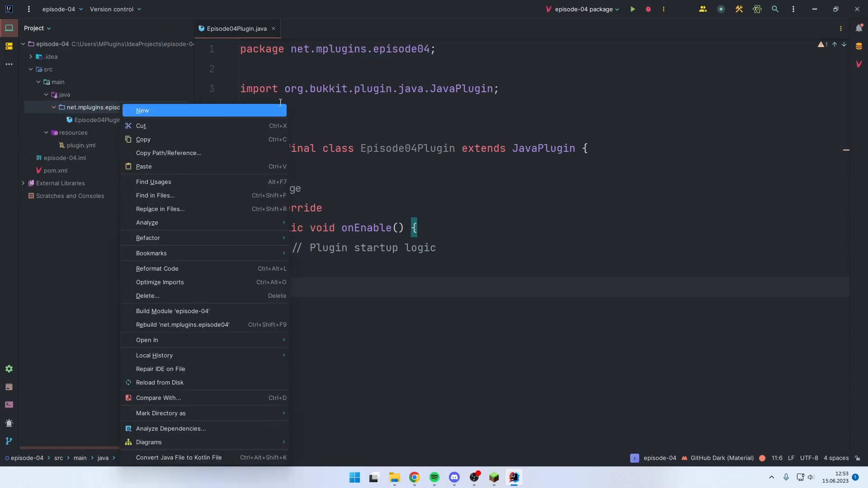
click(142, 111)
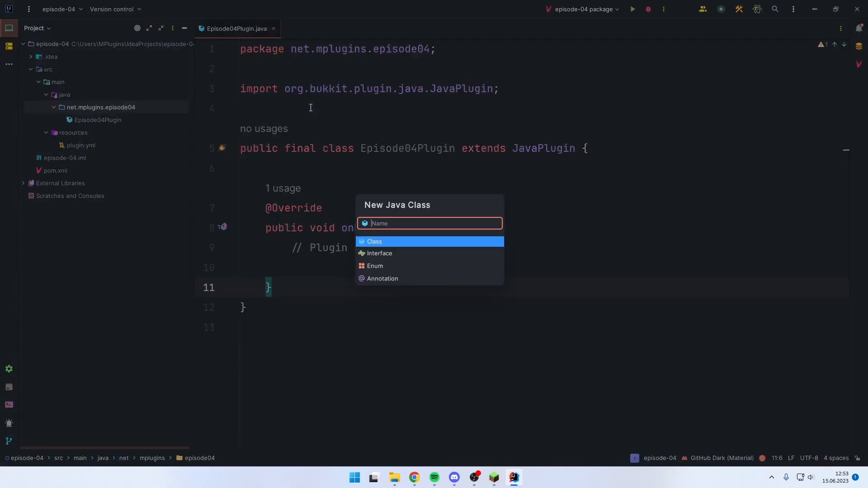
text(MyLi)
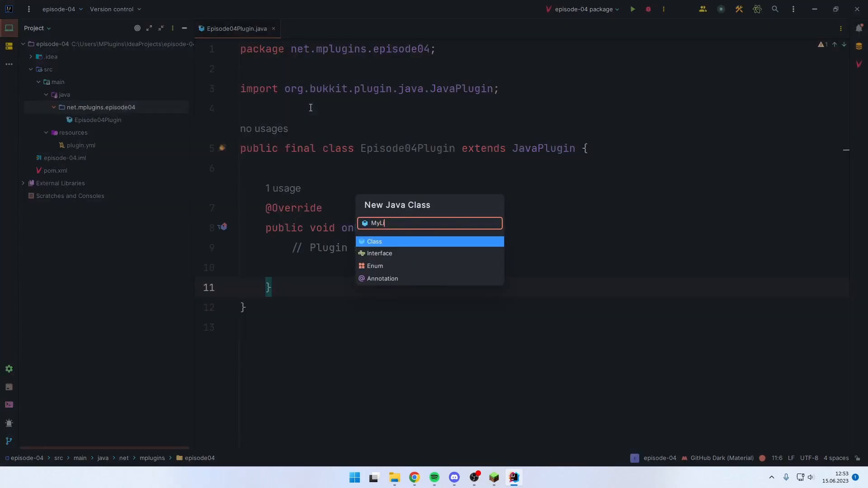
key(Enter)
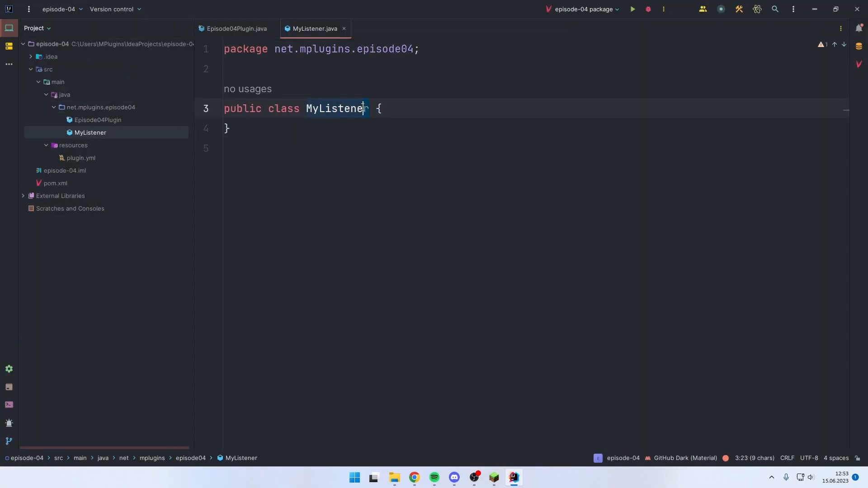
Declare MyListener as implementing org.bukkit.event.Listener.
text(implements Listener)
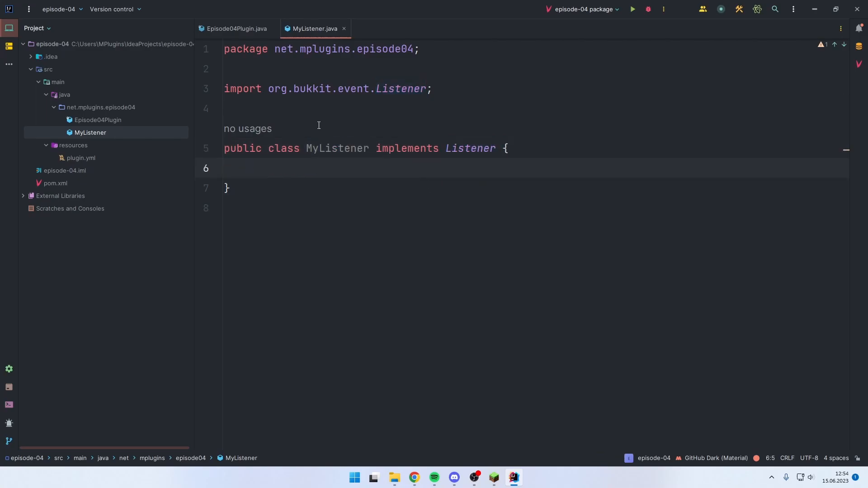
mouse_move(344, 109)
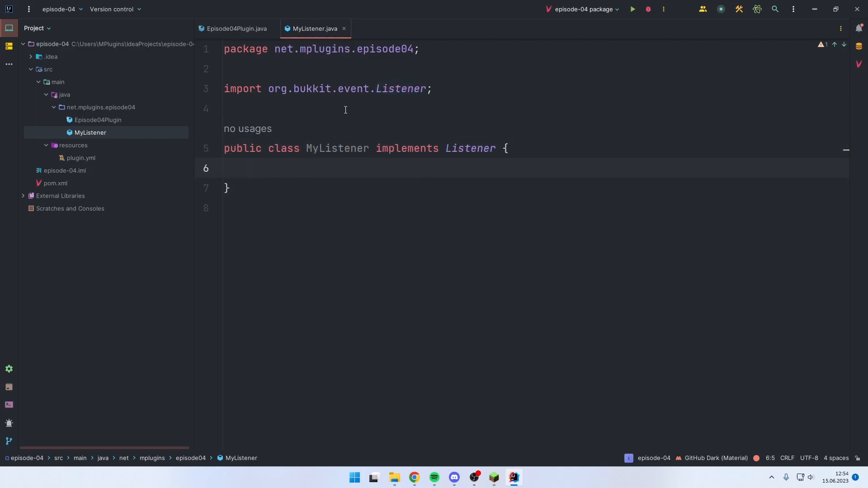
mouse_move(355, 117)
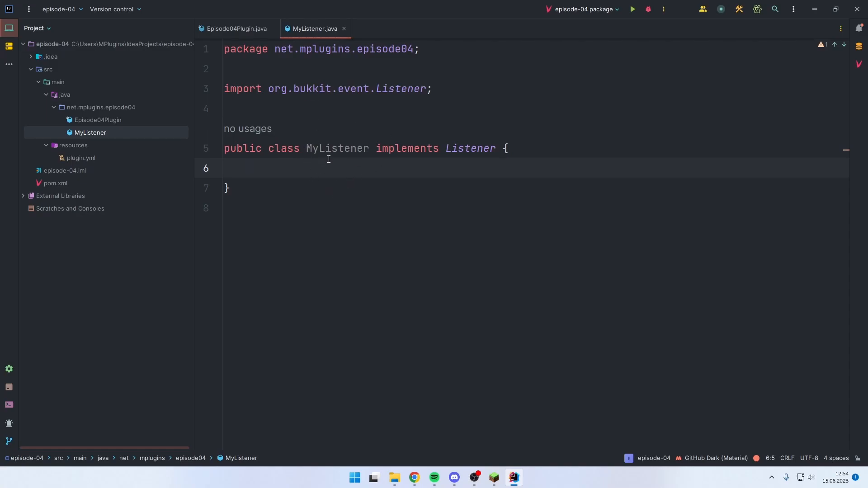
double_click(335, 148)
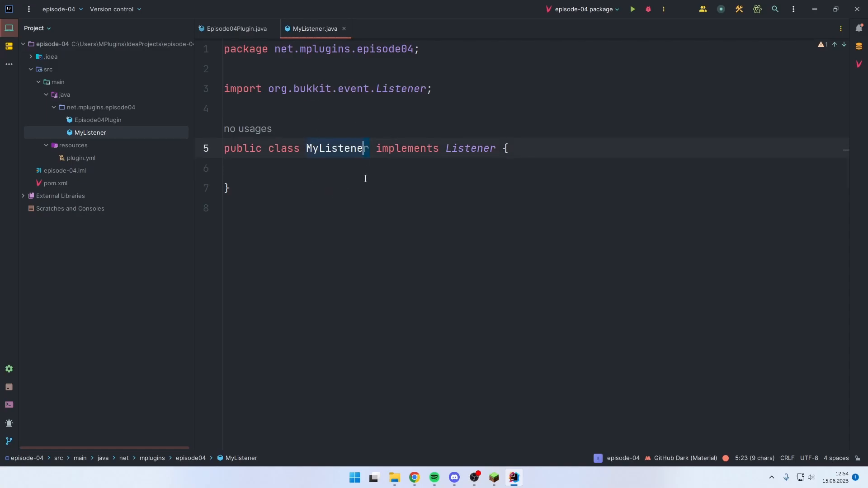
text(public)
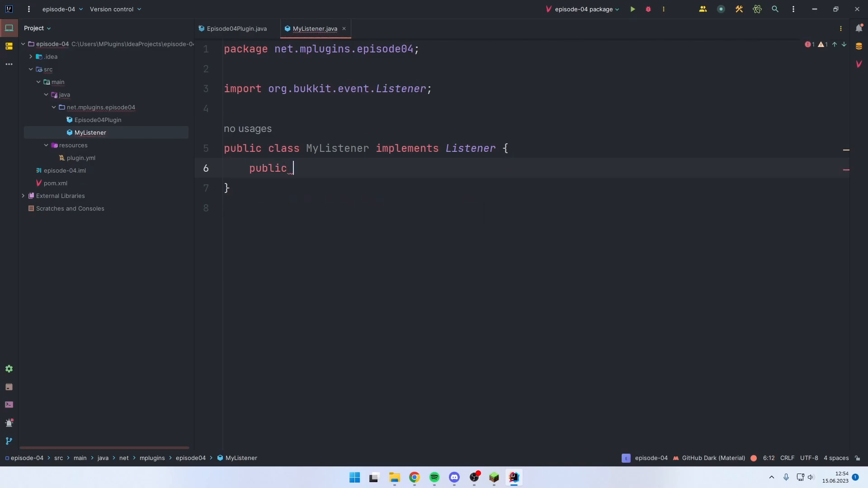
text(void)
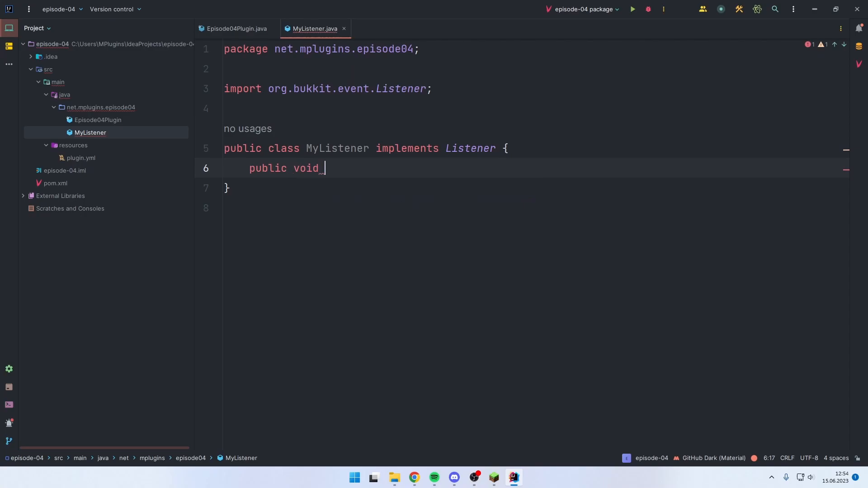
text(on)
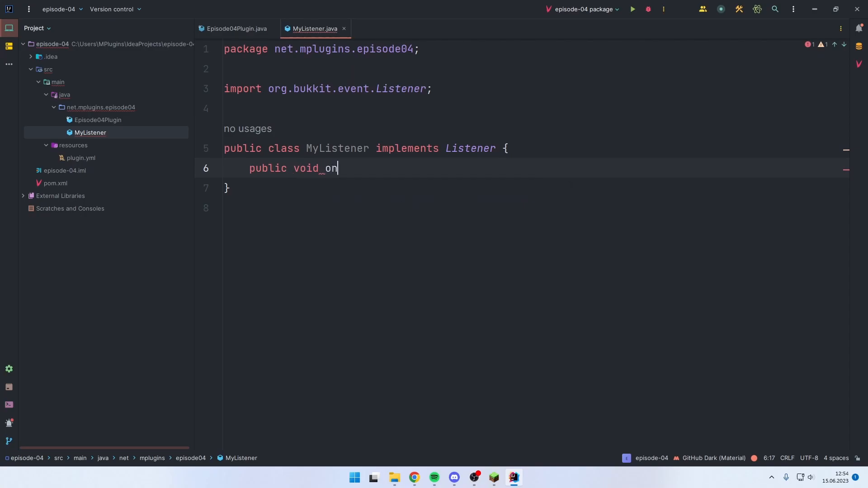
text(Join() {)
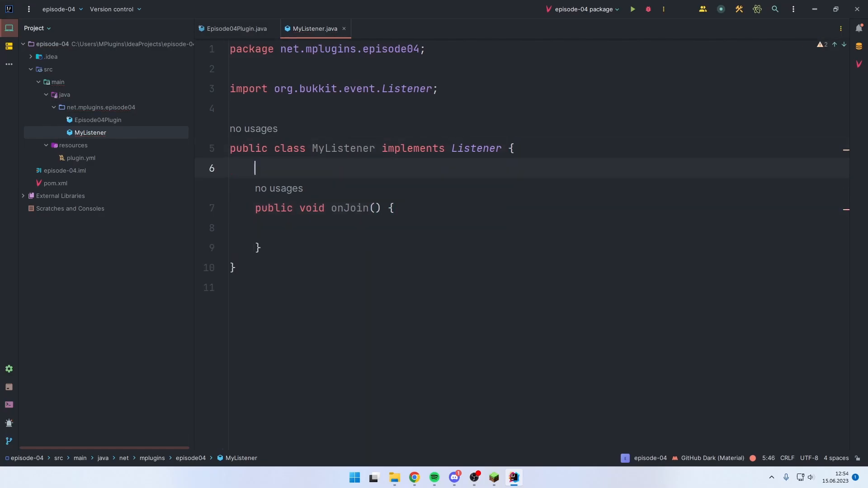
text(@E)
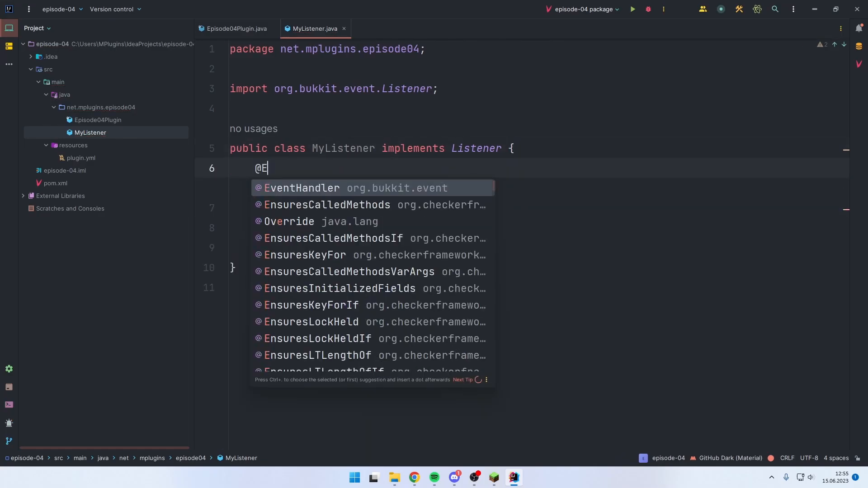
click(303, 189)
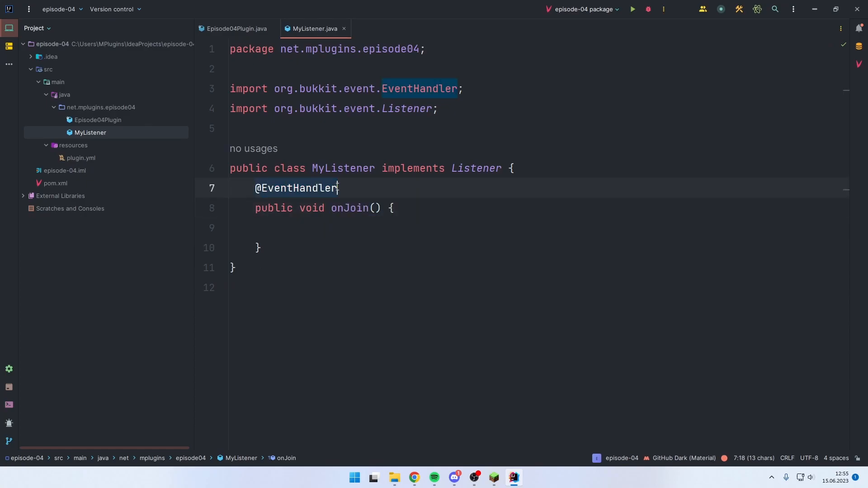
Give onJoin a PlayerJoinEvent parameter named event.
click(375, 208)
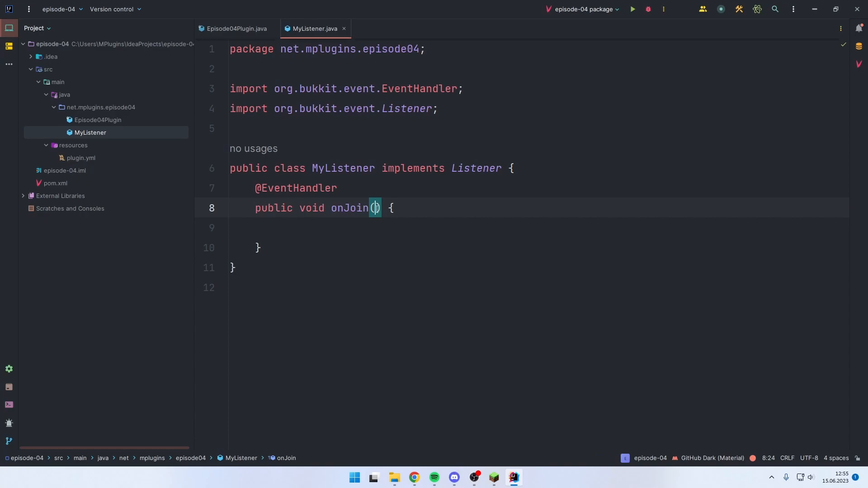
text(Player)
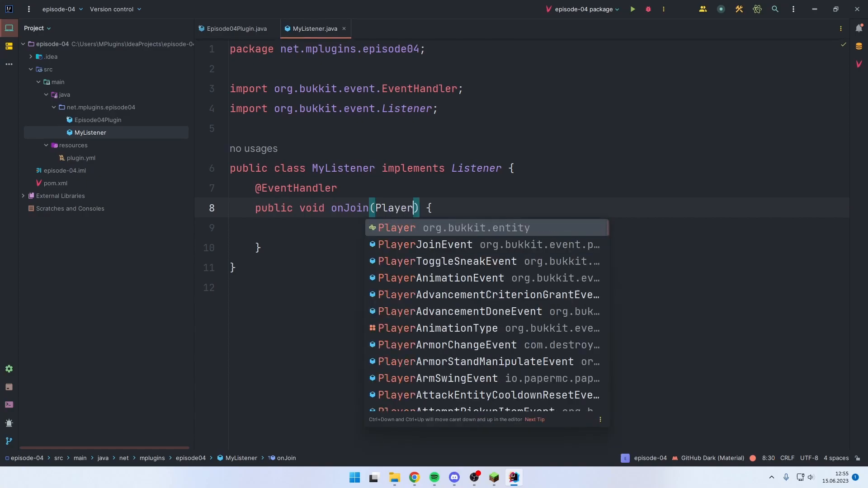
click(425, 244)
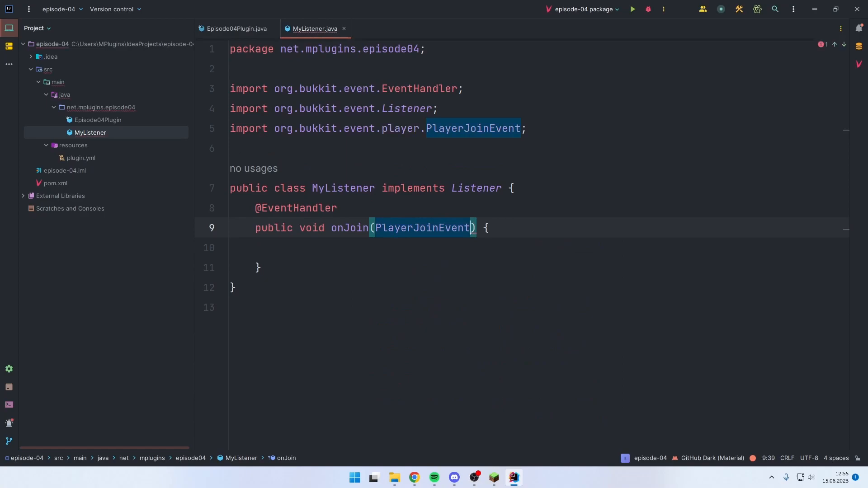
text(event)
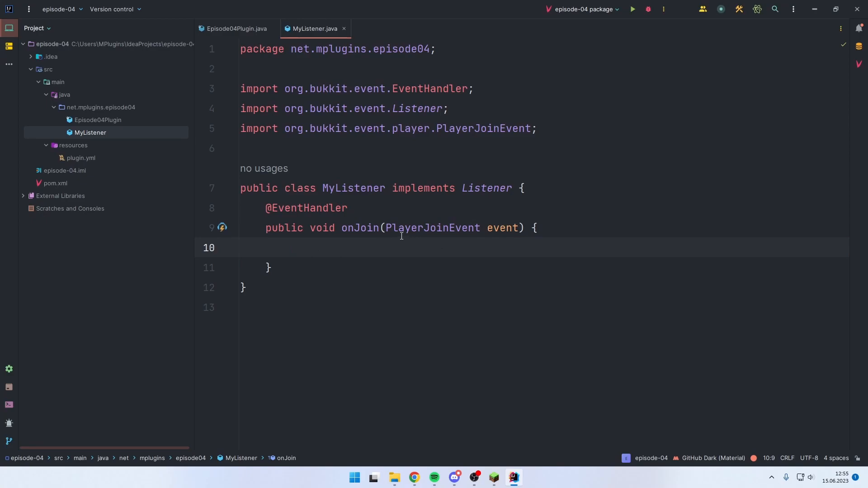
click(290, 247)
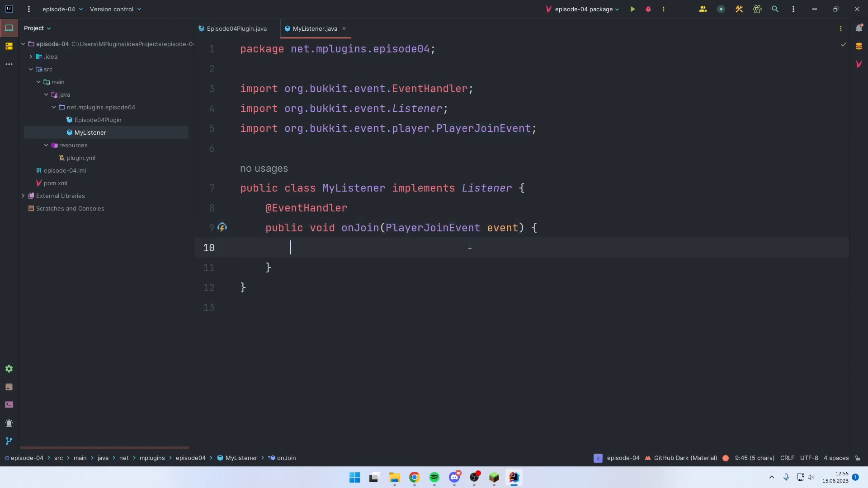
Write final Player player = event.getPlayer(); inside onJoin.
text(event)
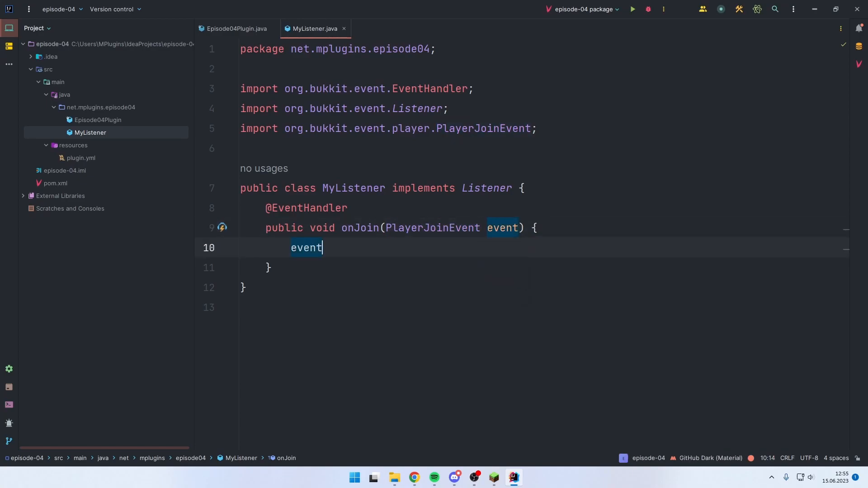
text(.)
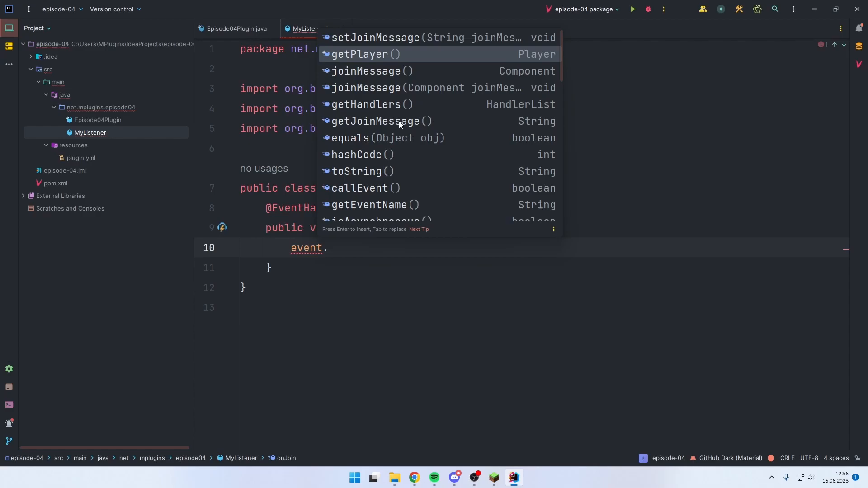
mouse_move(406, 89)
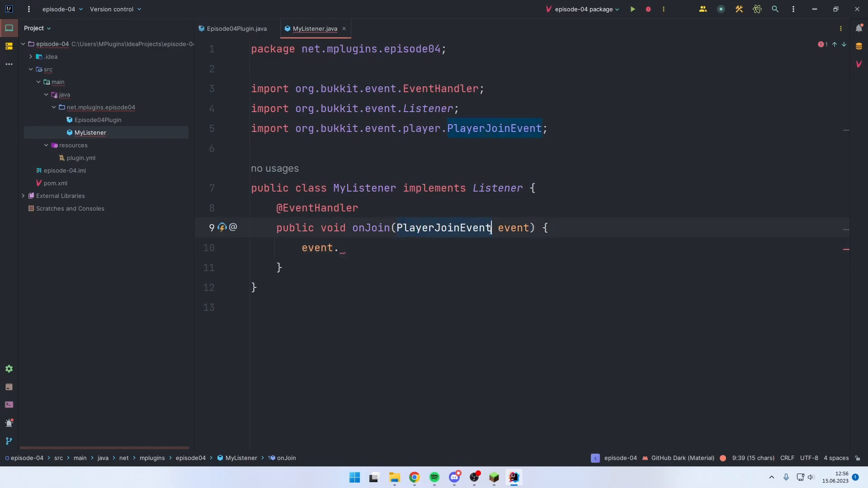
text(.)
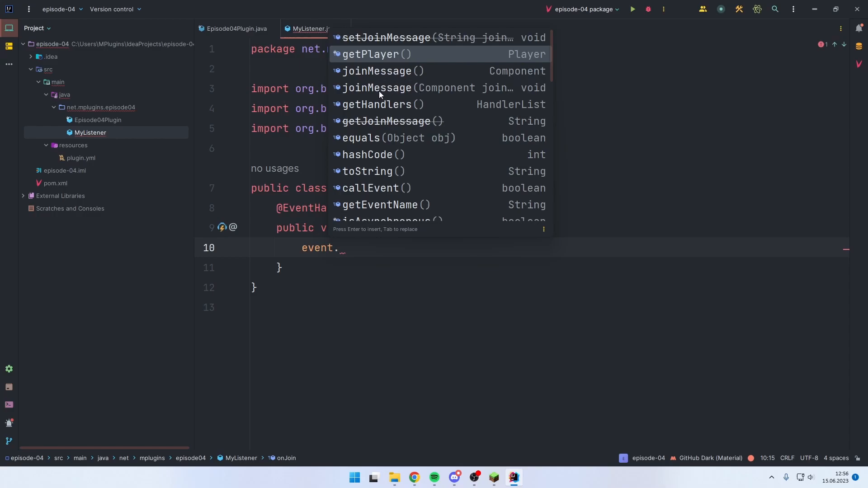
mouse_move(483, 82)
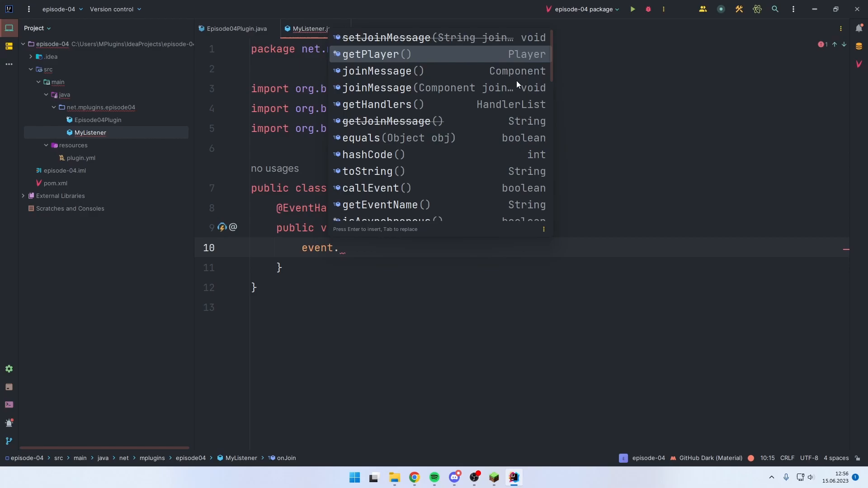
mouse_move(360, 129)
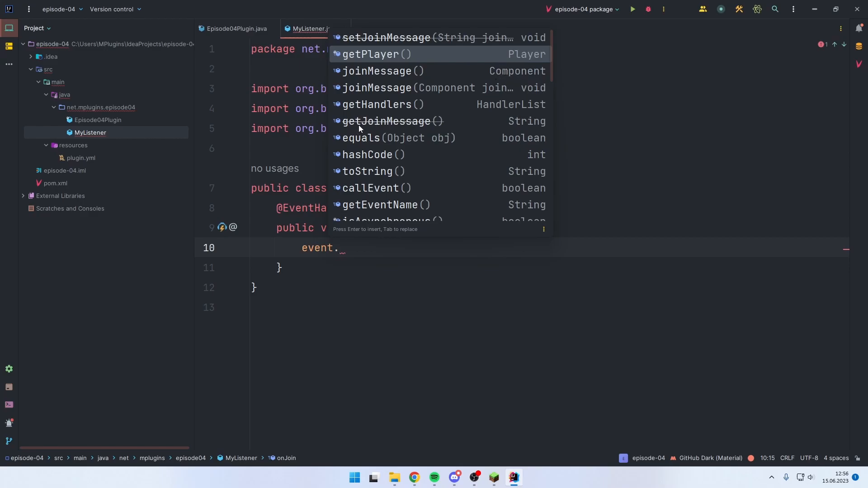
mouse_move(445, 123)
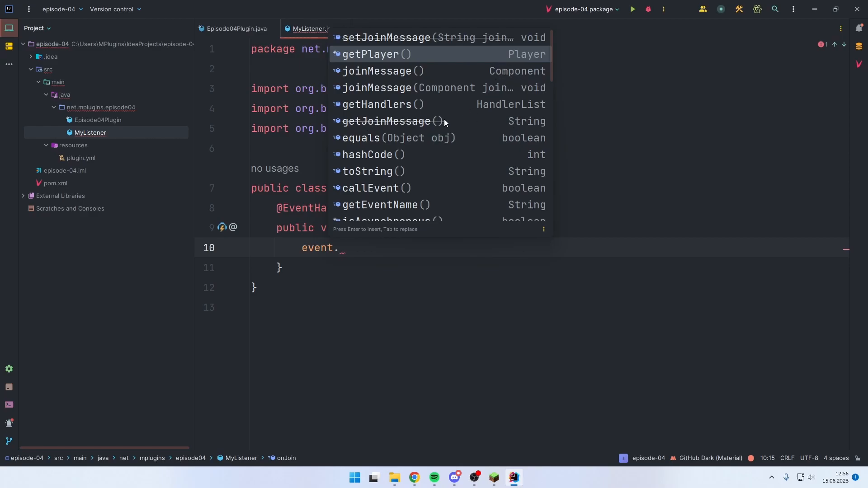
mouse_move(373, 130)
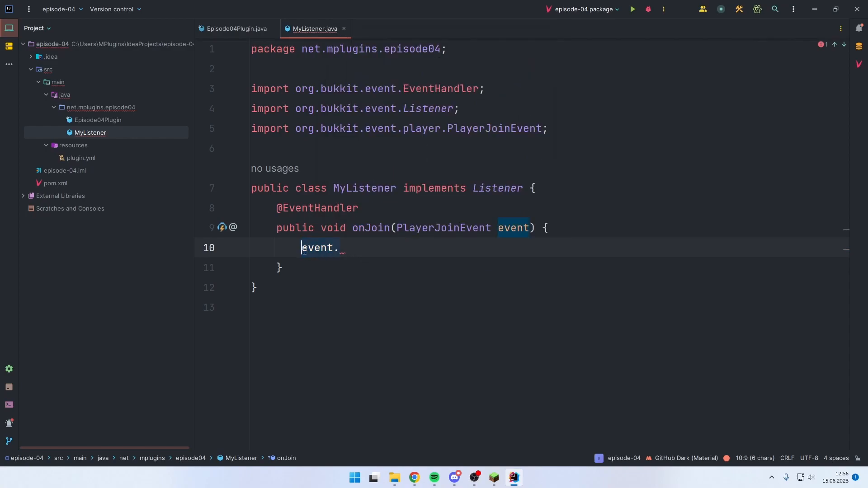
text(final Player player)
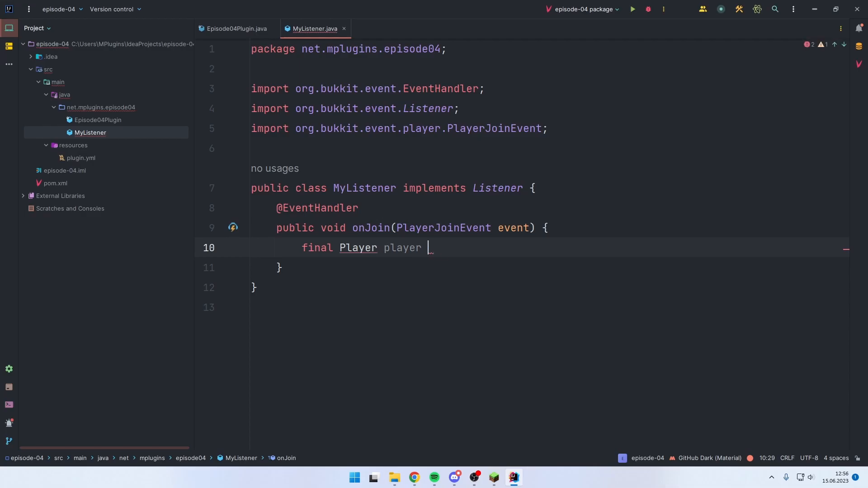
text(= event.getPlayer())
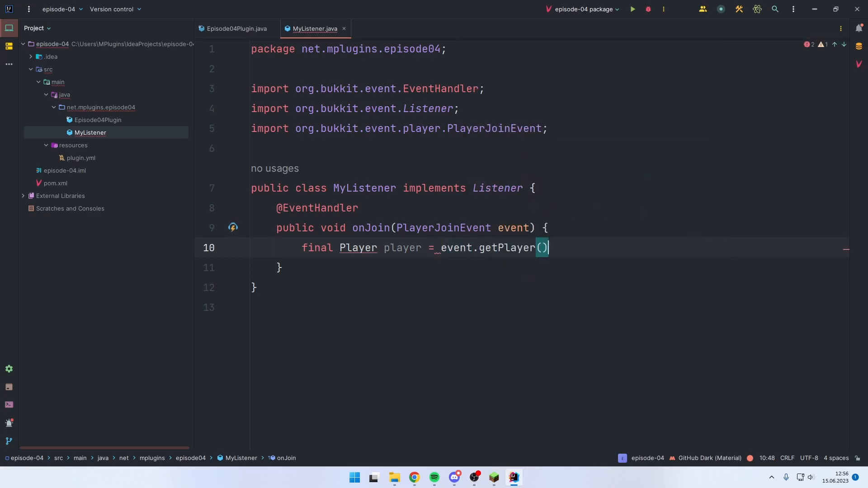
text(;)
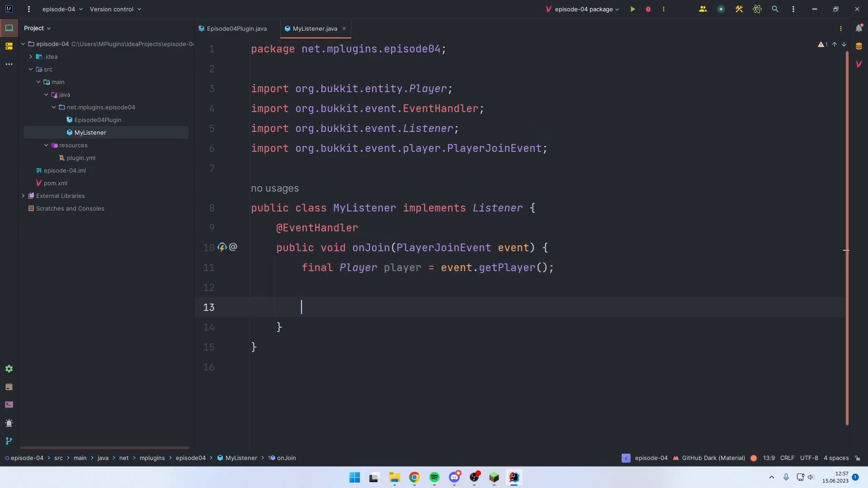
key(backspace)
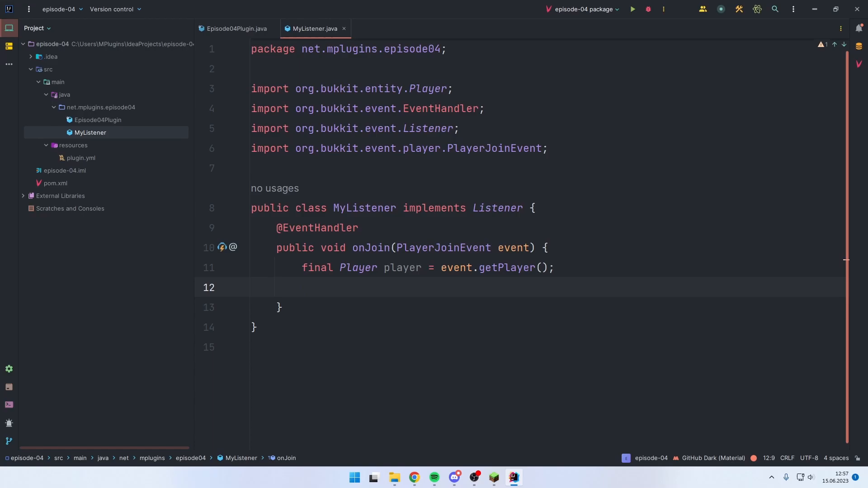
Send the player "Welcome to the server, " plus player.getName() via sendMessage.
text(player)
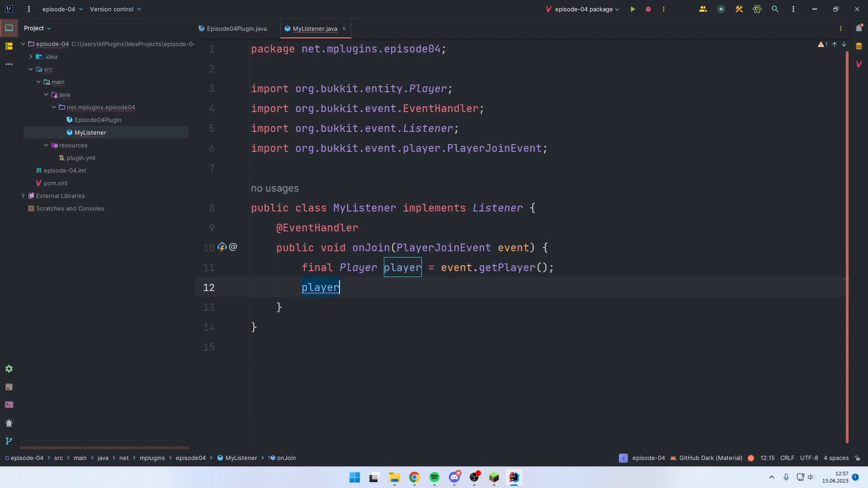
text(.)
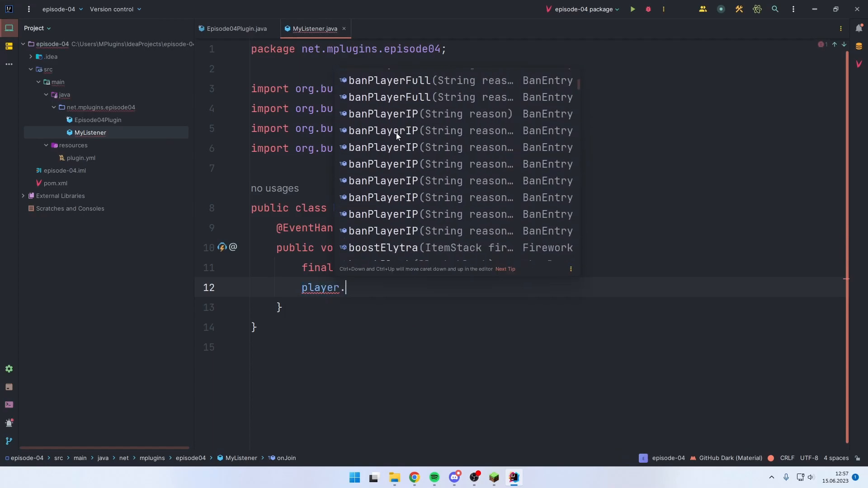
text(.)
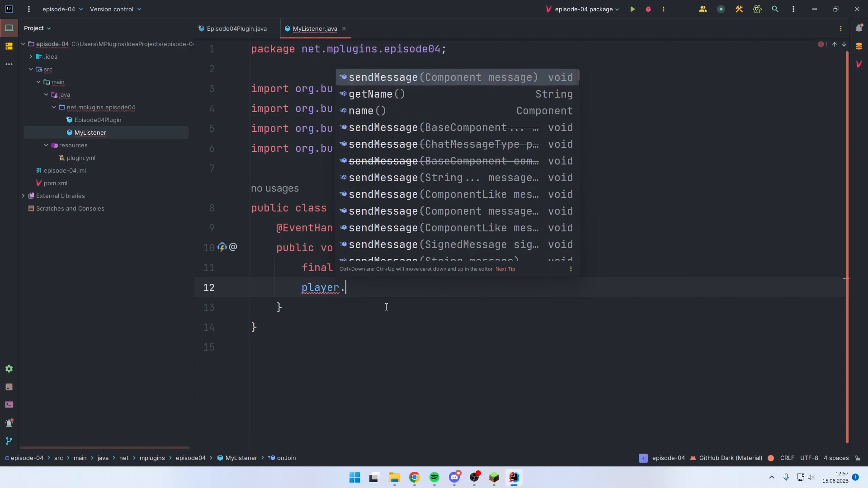
text(sendMessage("Welcome to the s");)
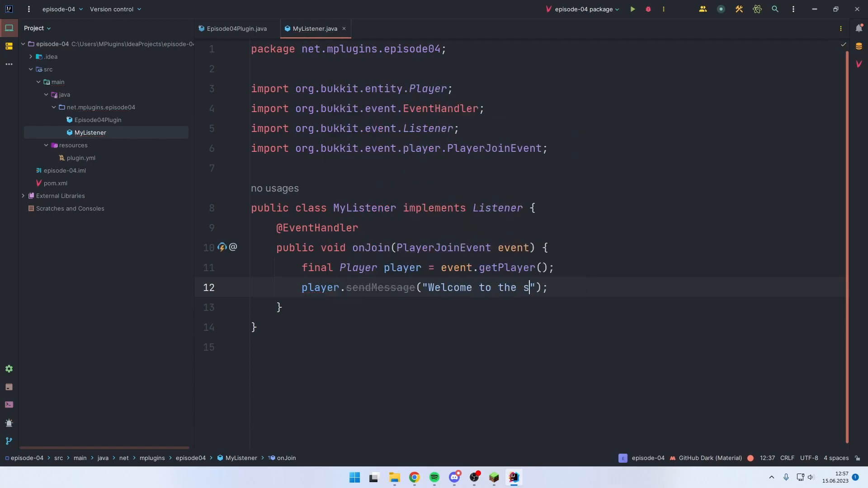
text(erver,)
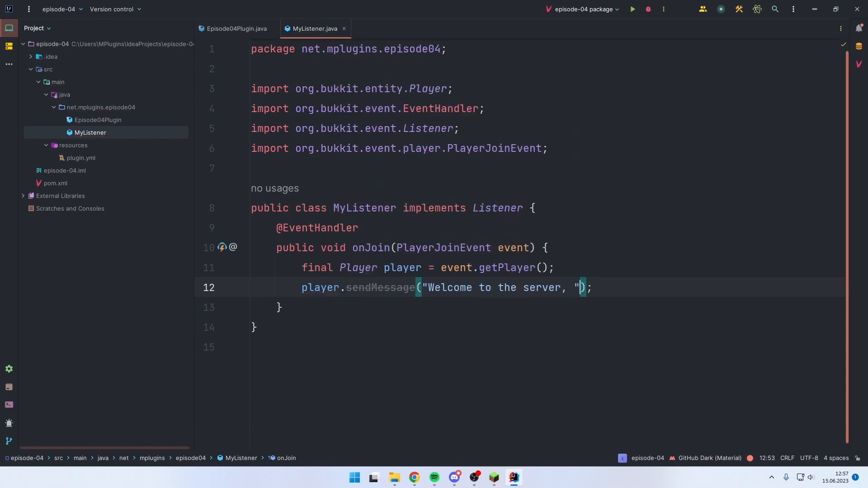
text(+)
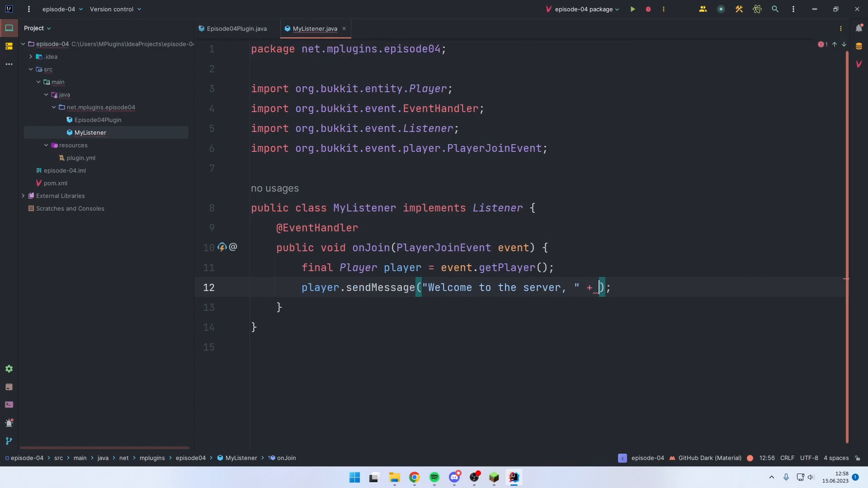
text(player.getName()
text(// Send)
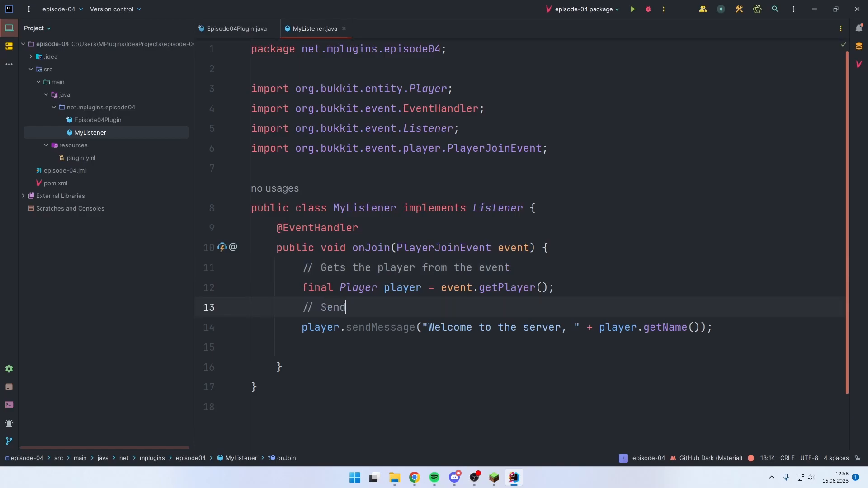
Add // comments describing the message line and the join-message handling.
text(s a message to the player)
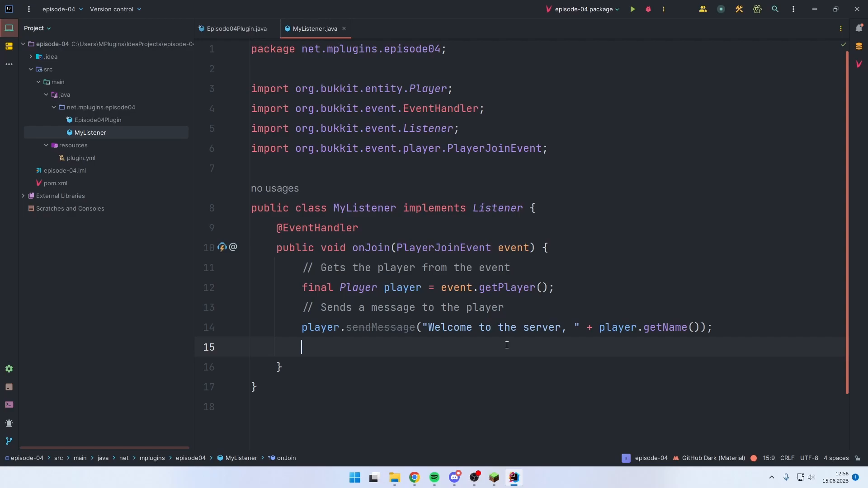
text(// Remove)
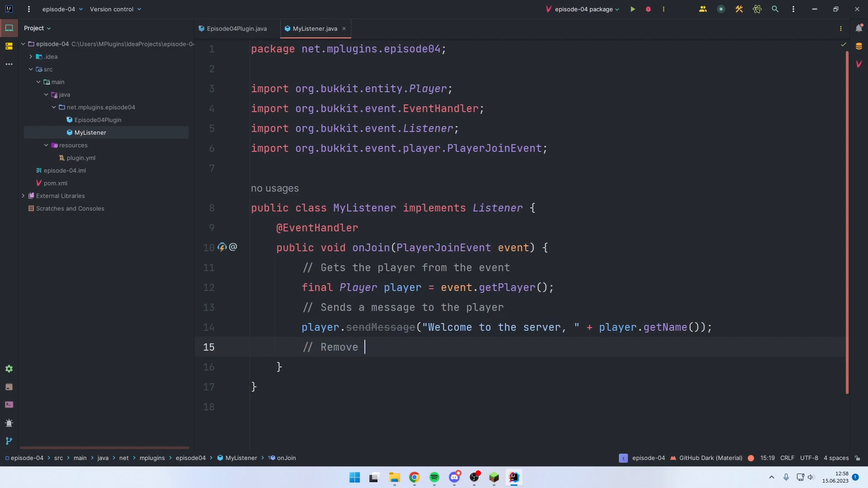
text(join message)
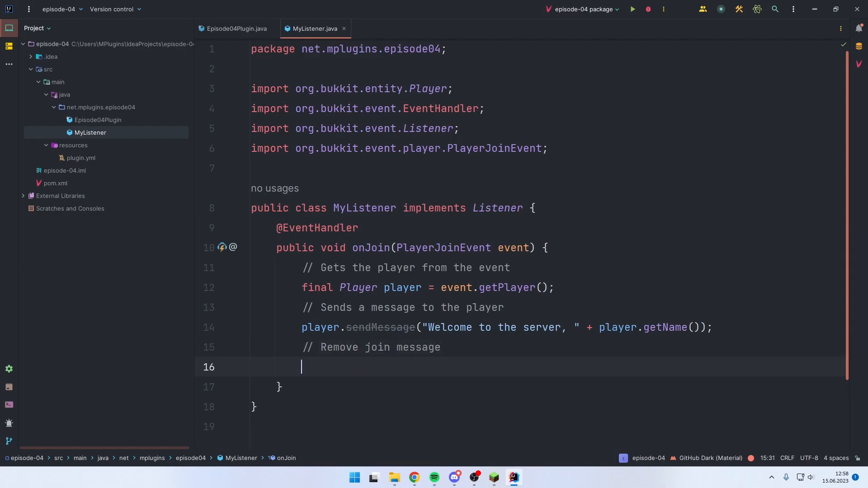
Call event.setJoinMessage(null) to suppress the default join announcement.
text(event)
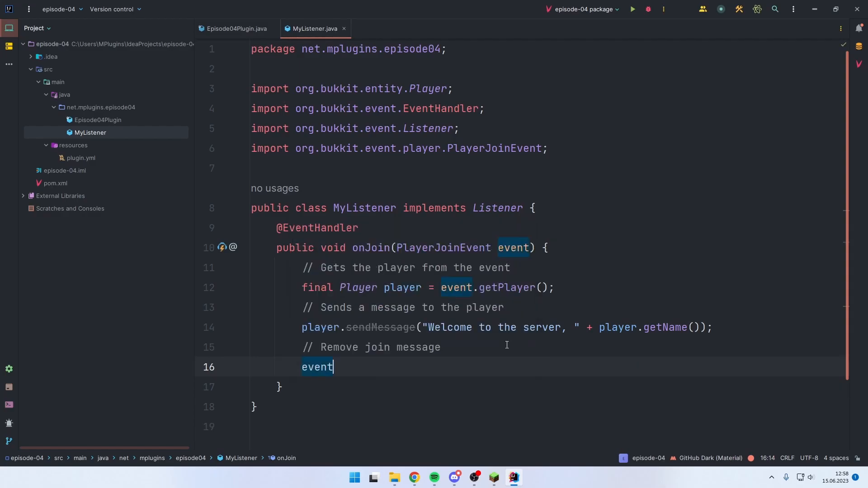
text(.setJoinMessage();)
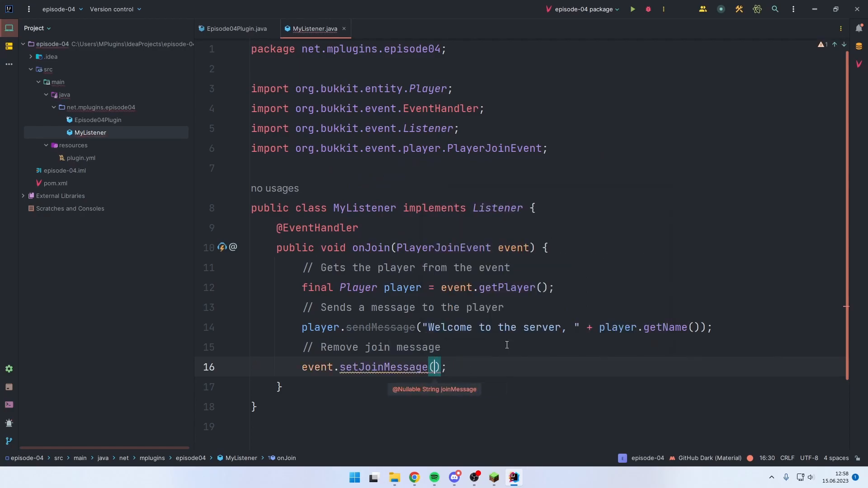
text("Someone jus")
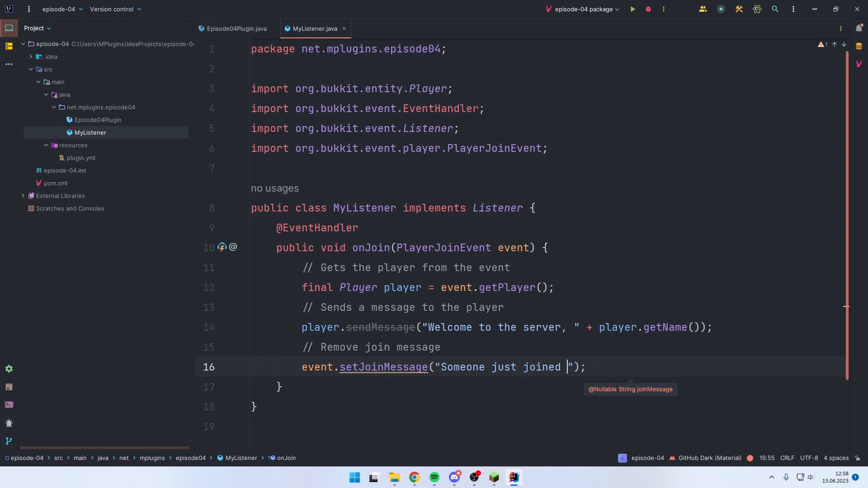
text(null)
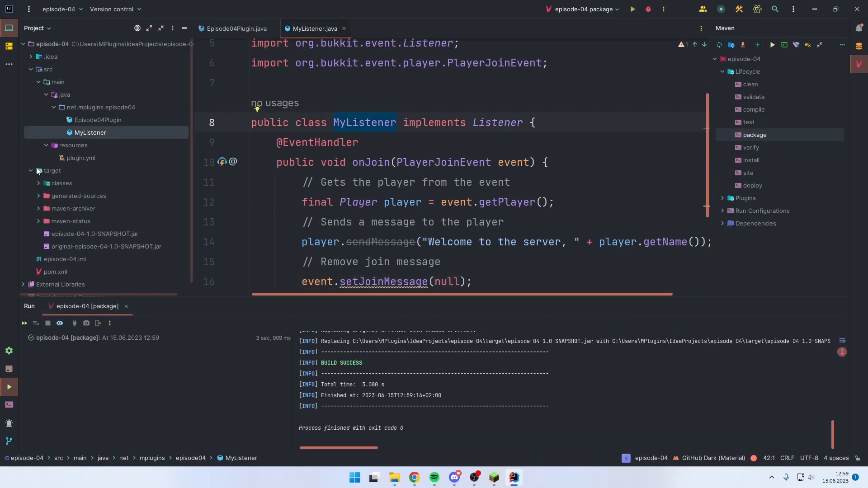
Run the Maven package goal to build the plugin jar.
click(95, 234)
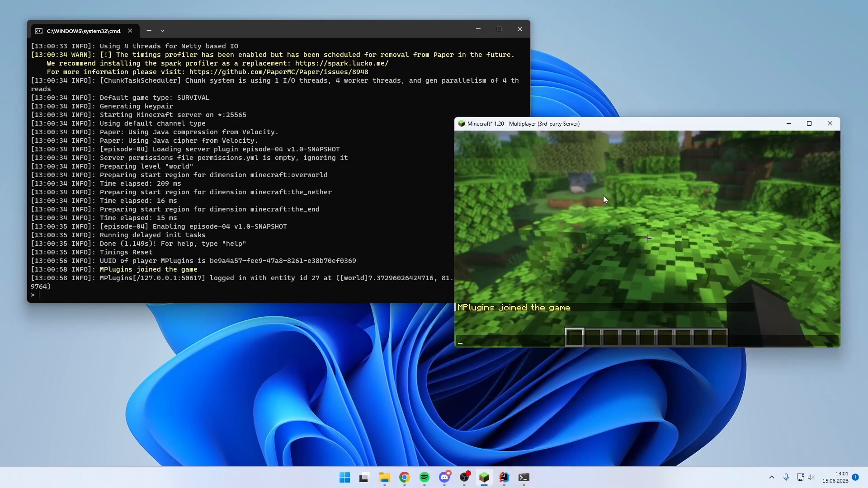
mouse_move(503, 477)
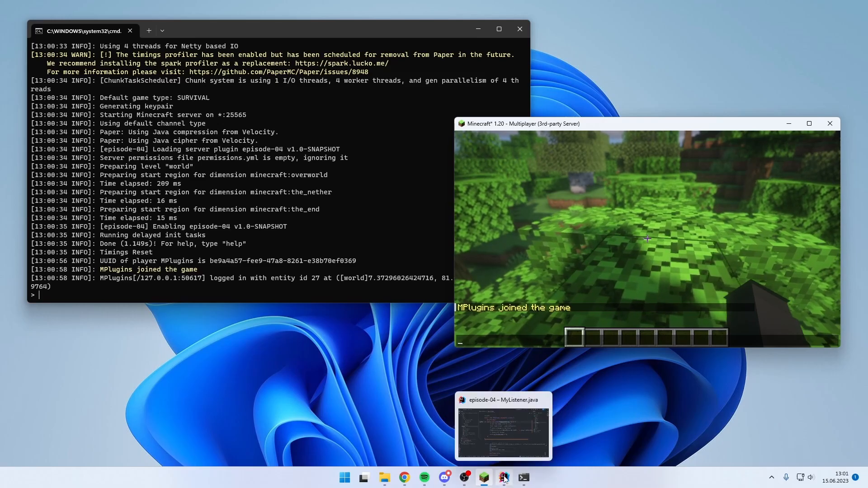
Write getServer().getPluginManager().registerEvents(new MyListener(), ...) inside onEnable.
click(504, 477)
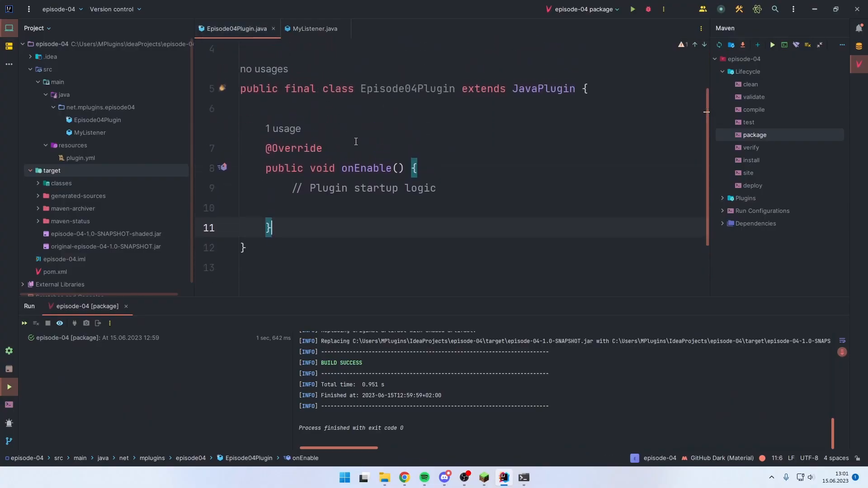
click(386, 208)
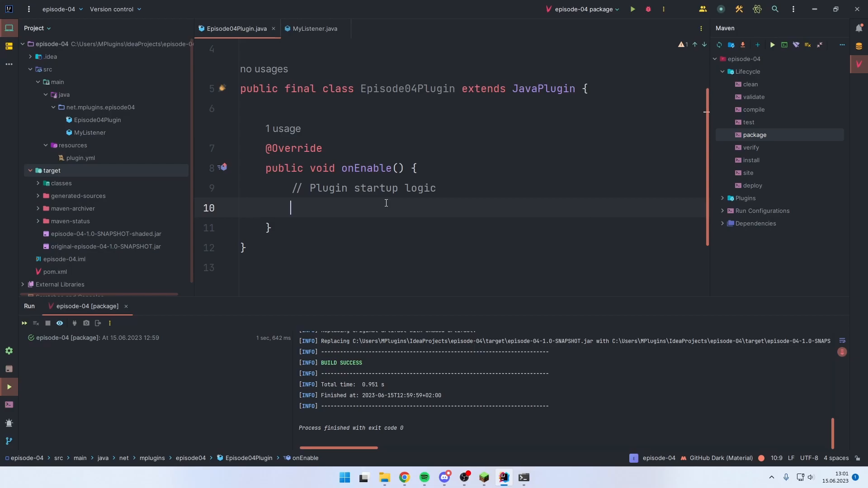
text(getserver().getPluginManager()
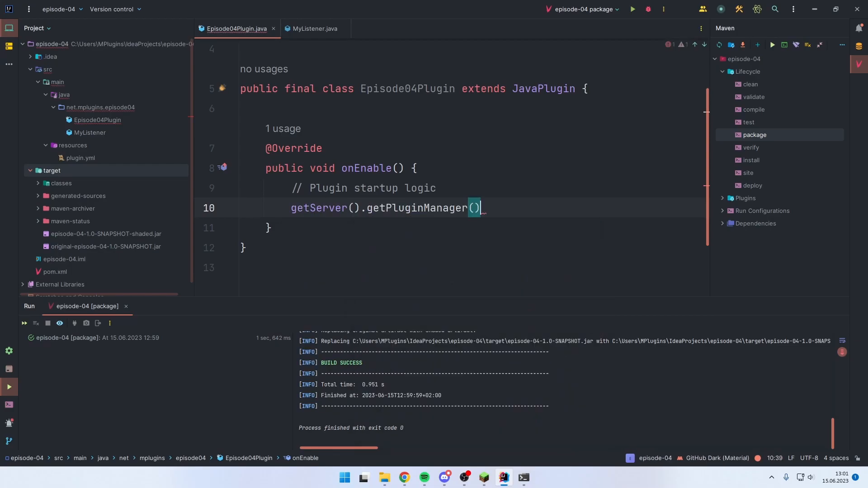
text(.registerEvents();)
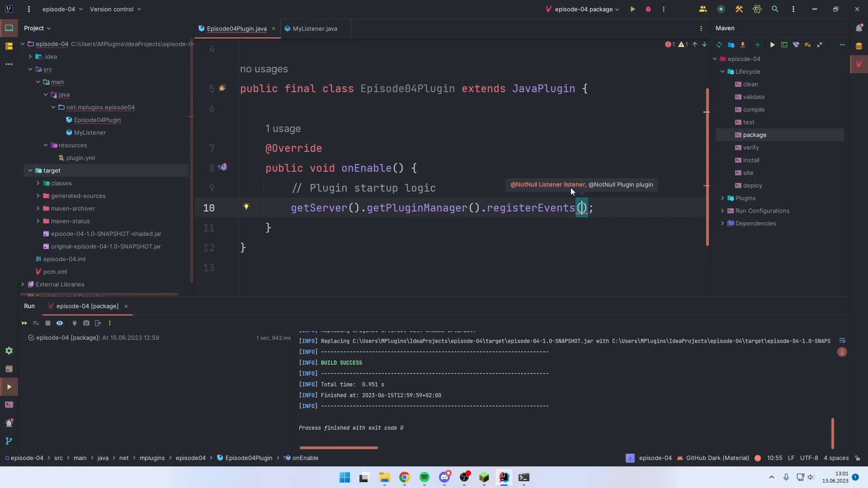
mouse_move(547, 188)
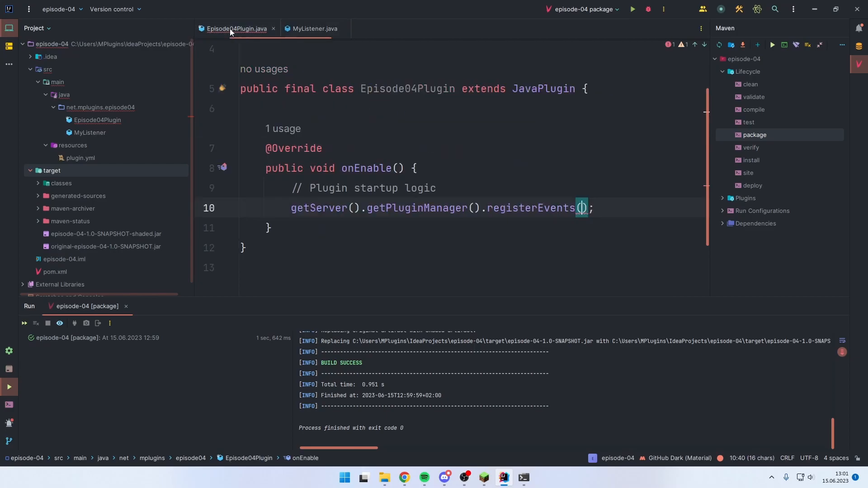
text(new)
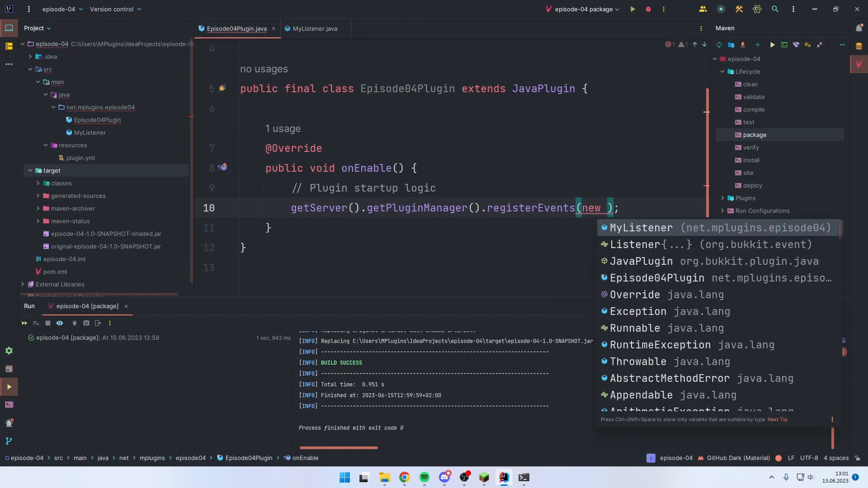
click(640, 228)
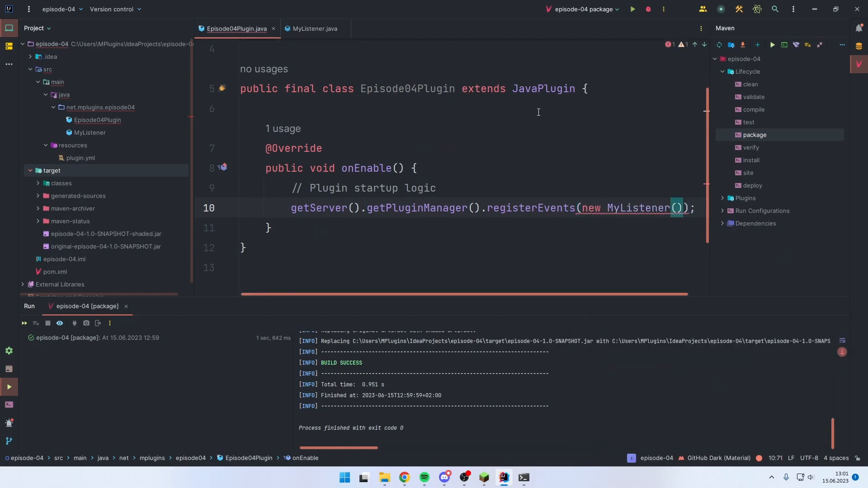
text(,)
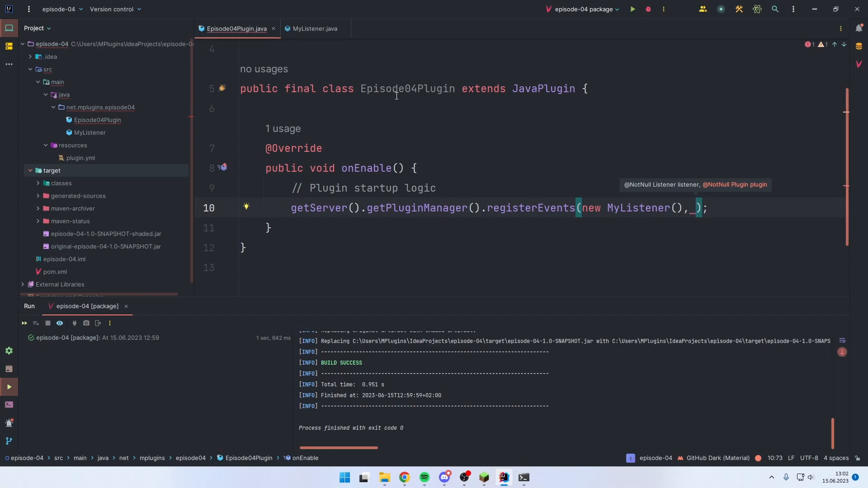
mouse_move(574, 154)
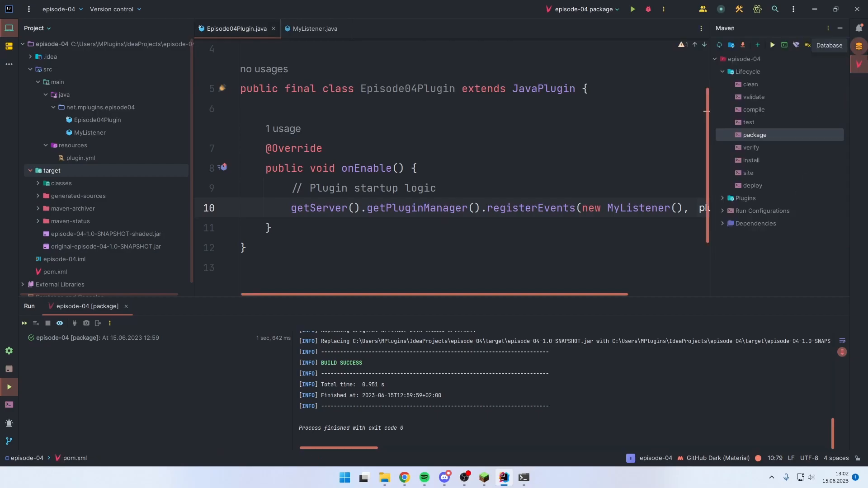
Rejoin the test server in Minecraft and see the personalized welcome message in chat.
click(372, 478)
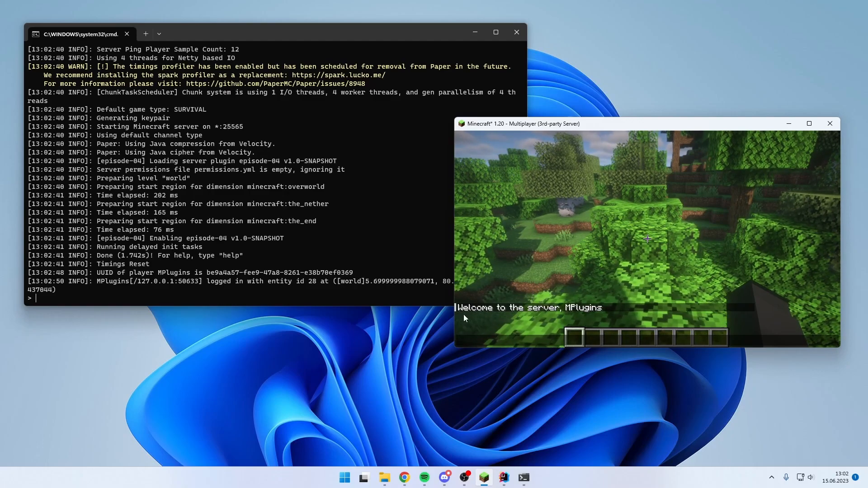
click(504, 477)
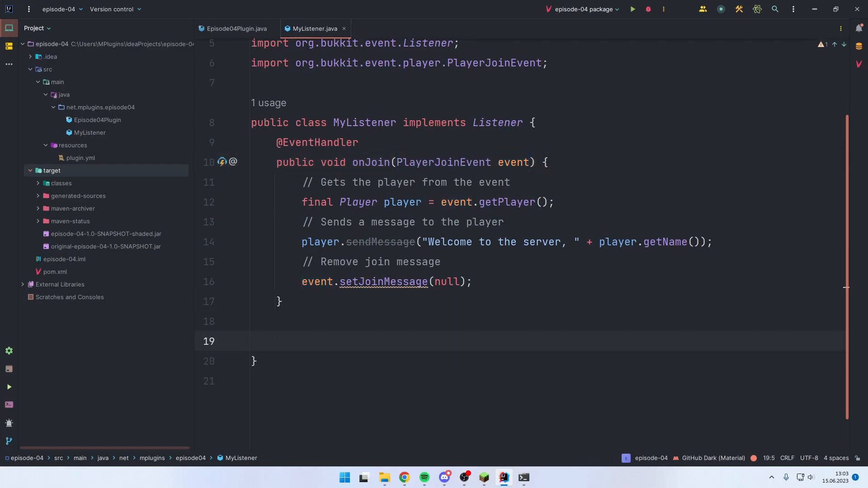
text(public void on)
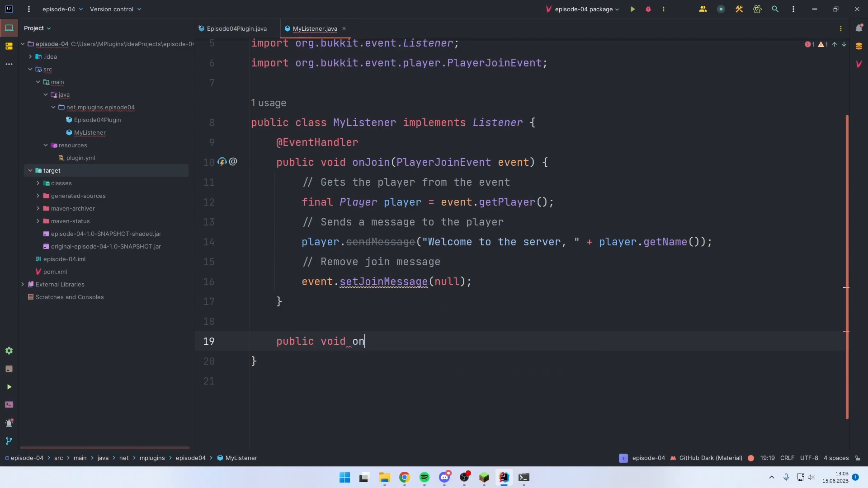
text(BlocKbr)
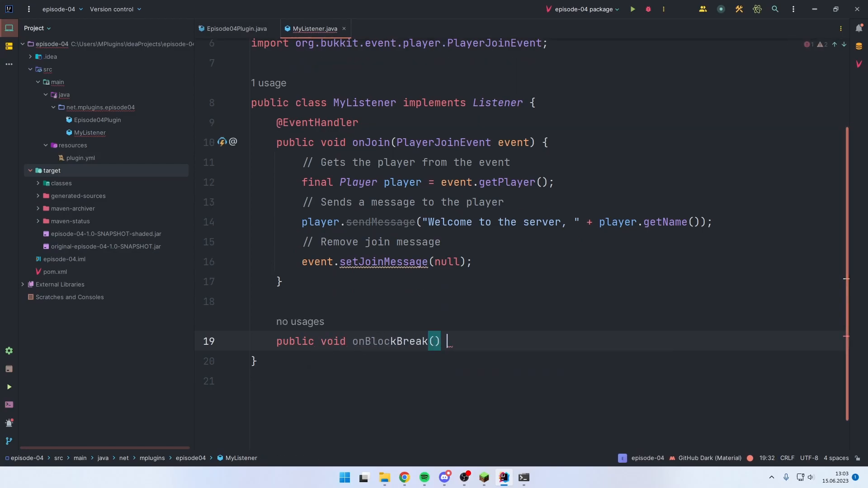
text({)
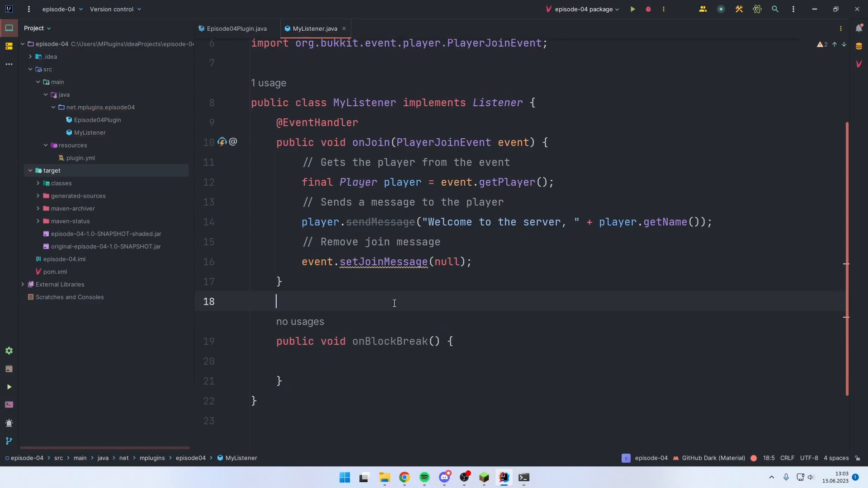
text(@EventHandler)
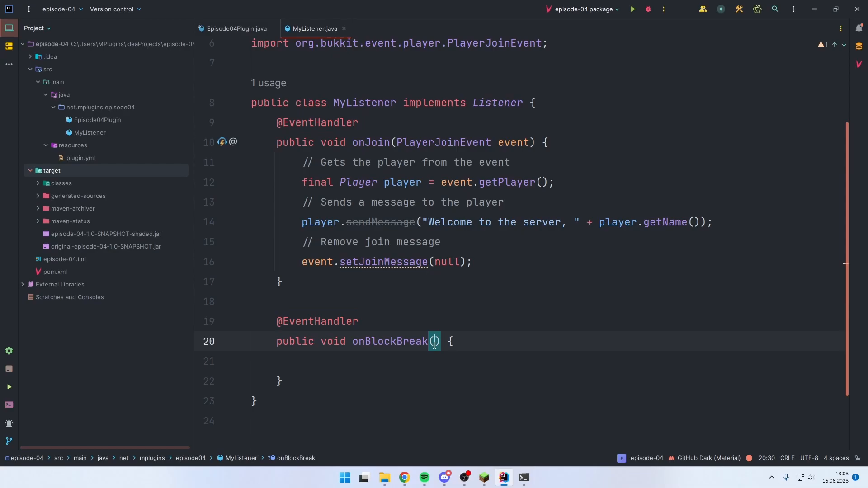
text(B)
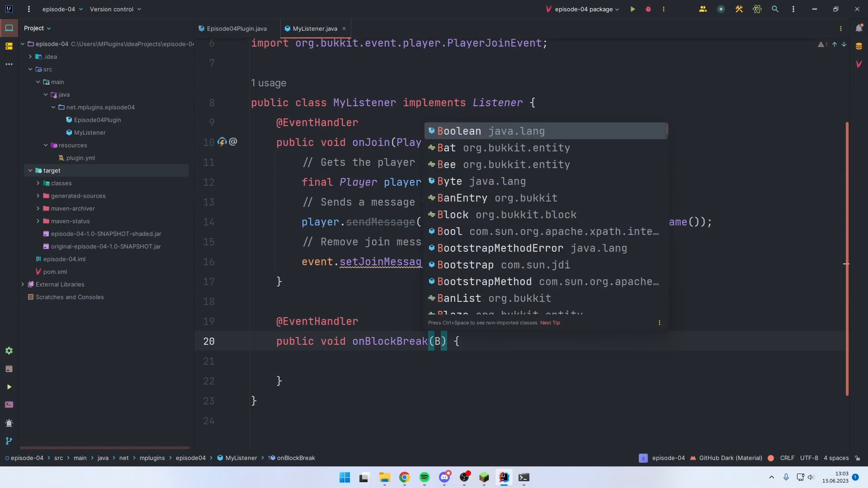
text(lockbreakEvent event)
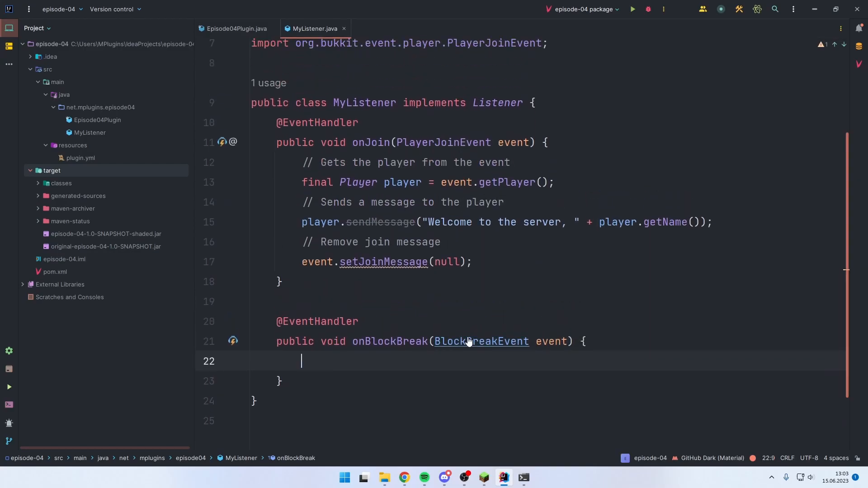
View the PlayerJoinEvent and BlockBreakEvent library sources, then return to MyListener.java.
click(482, 341)
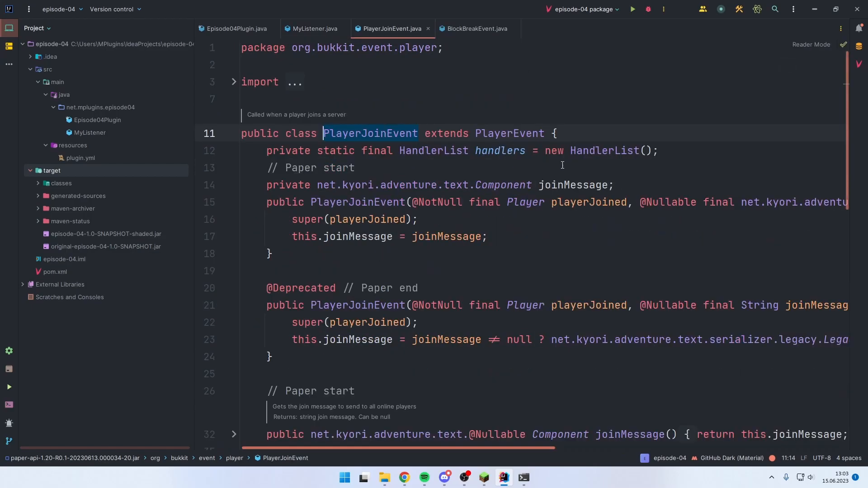
click(475, 28)
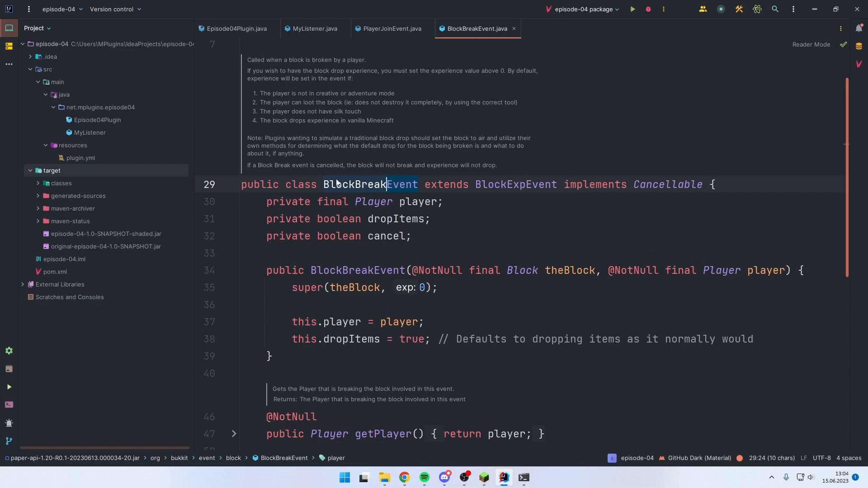
click(314, 28)
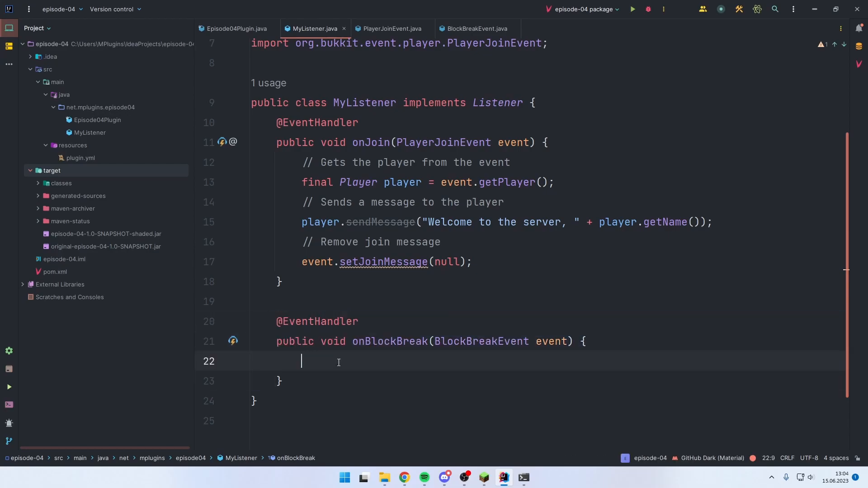
Add event.setCancelled(true); to onBlockBreak, checking the event class sources along the way.
text(event.setca)
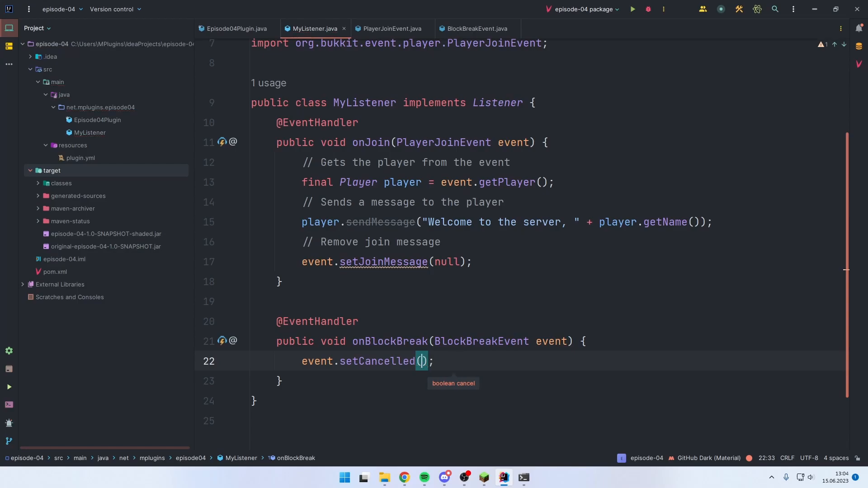
text(true)
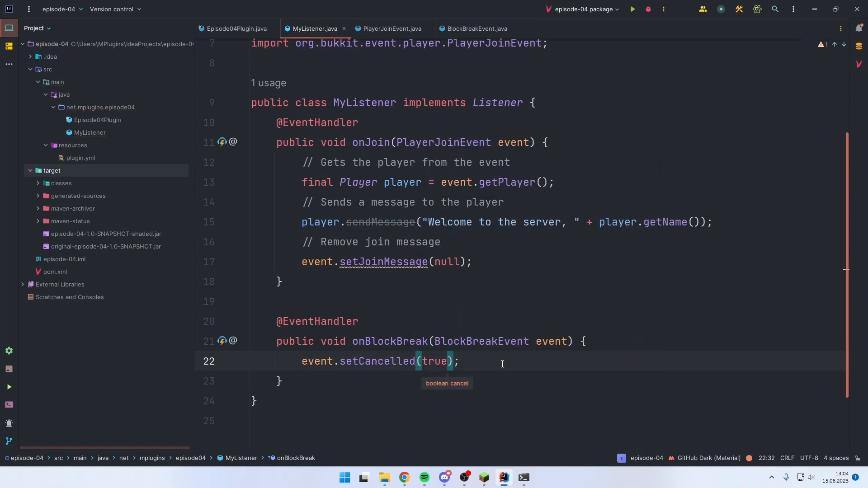
click(475, 28)
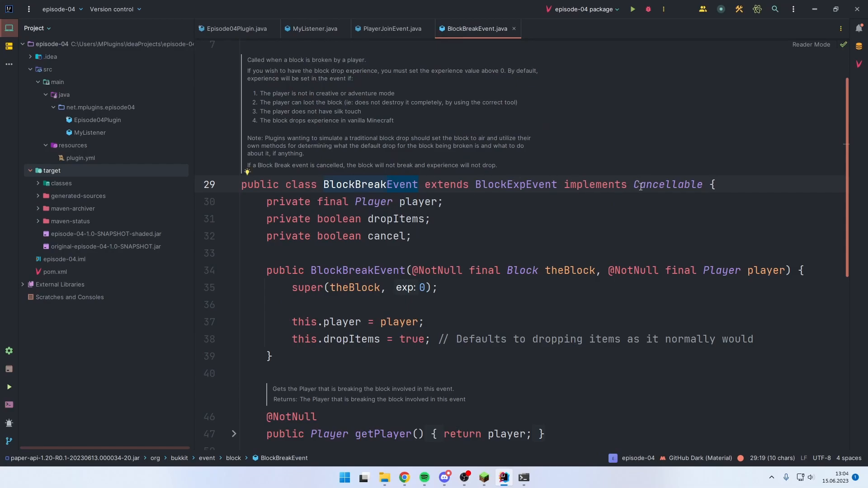
click(392, 28)
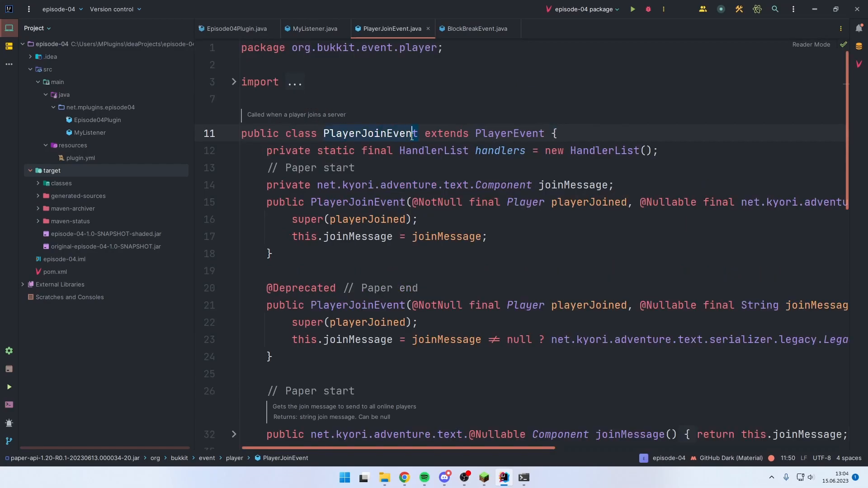
click(314, 28)
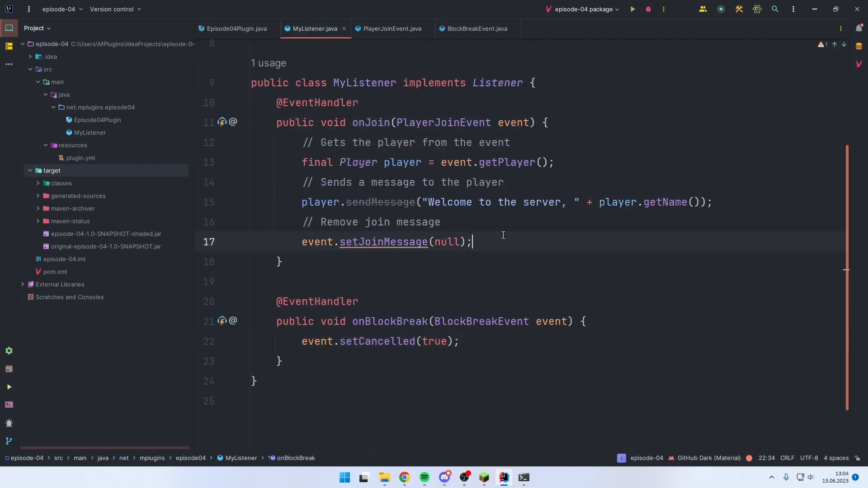
text(event.set)
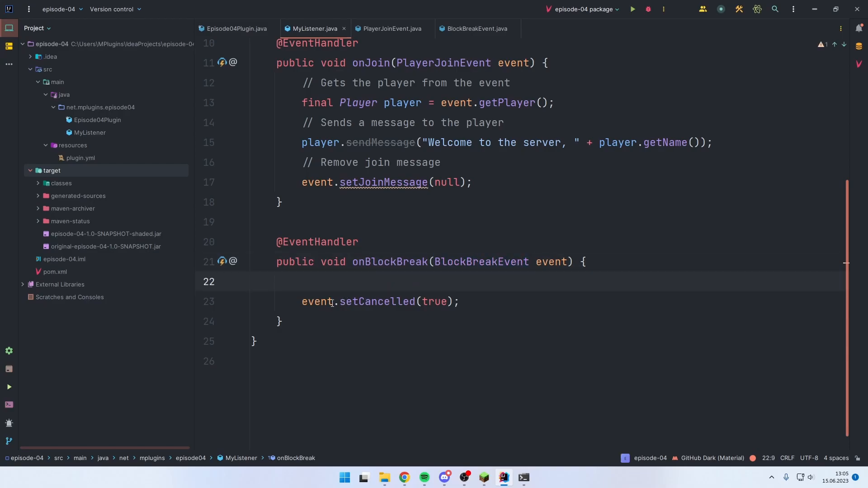
Declare final Player player = event.getPlayer(); at the top of onBlockBreak.
click(459, 301)
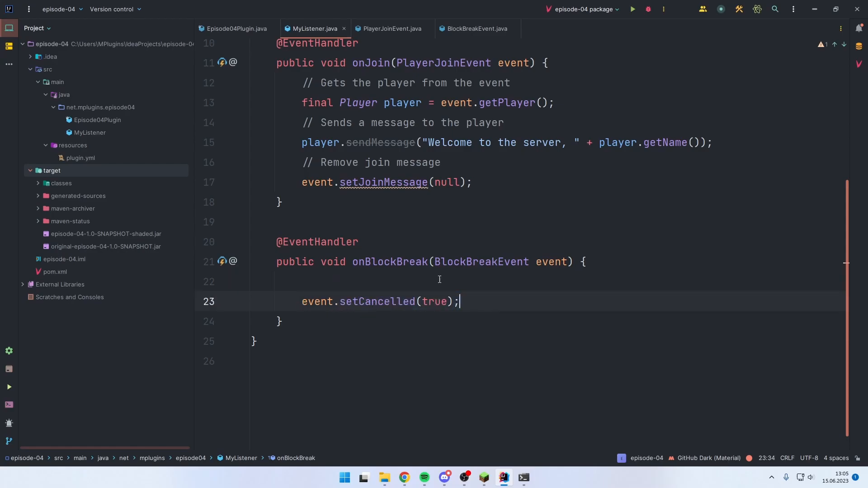
text(final Player player =)
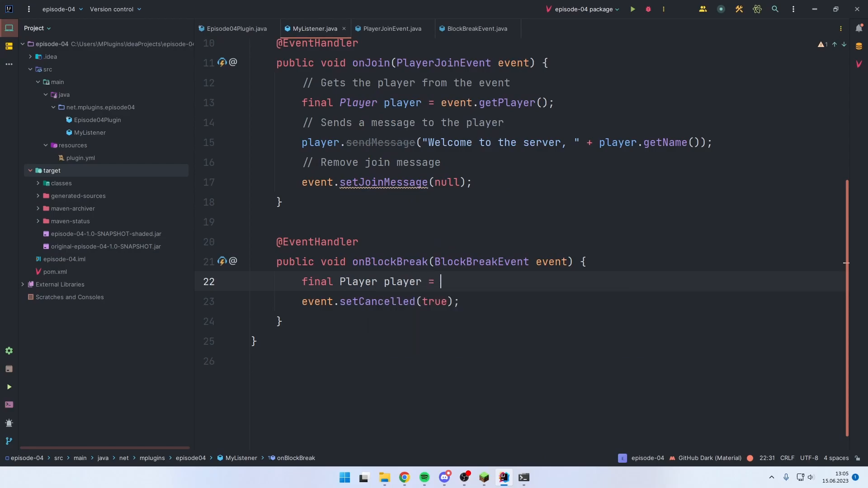
text(event.getPlayer();)
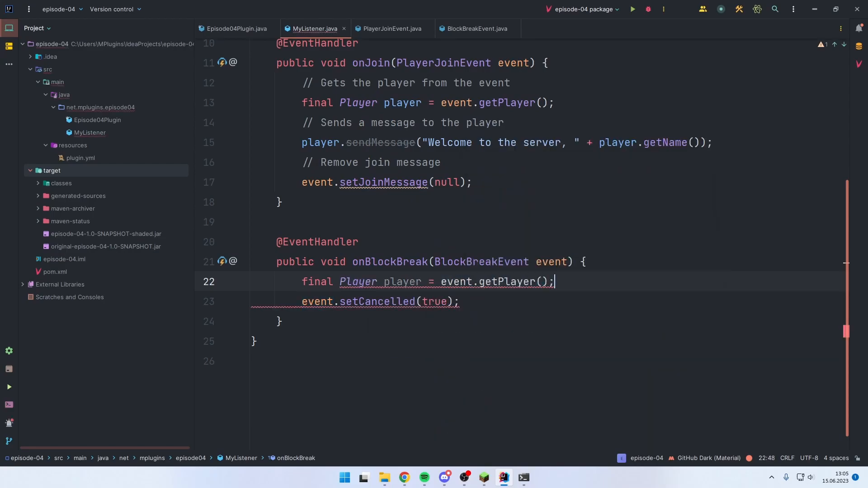
key(Enter)
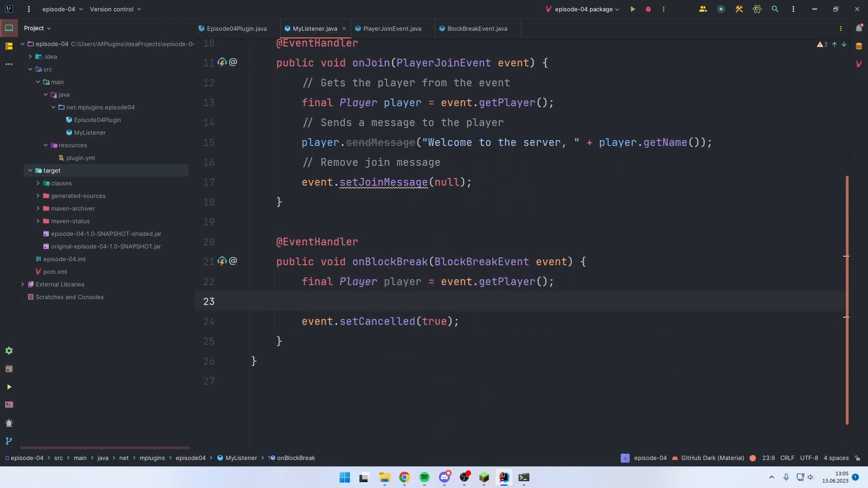
Send the player the red message "§cYou can't break blocks here!" before cancelling.
text(player.sendMessage("Yo u");)
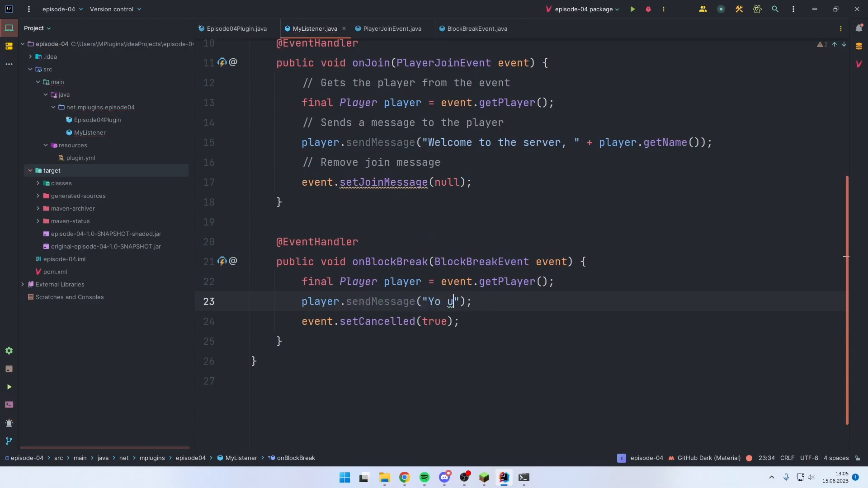
text(ou can't break)
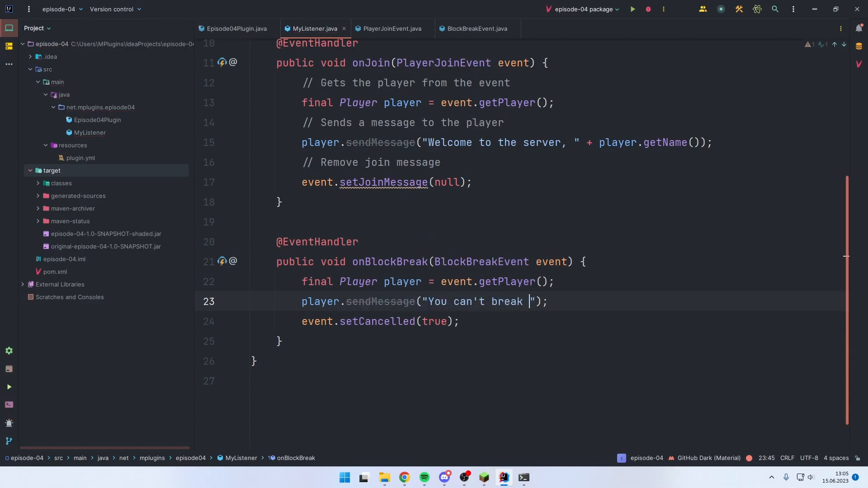
text(blocks here!)
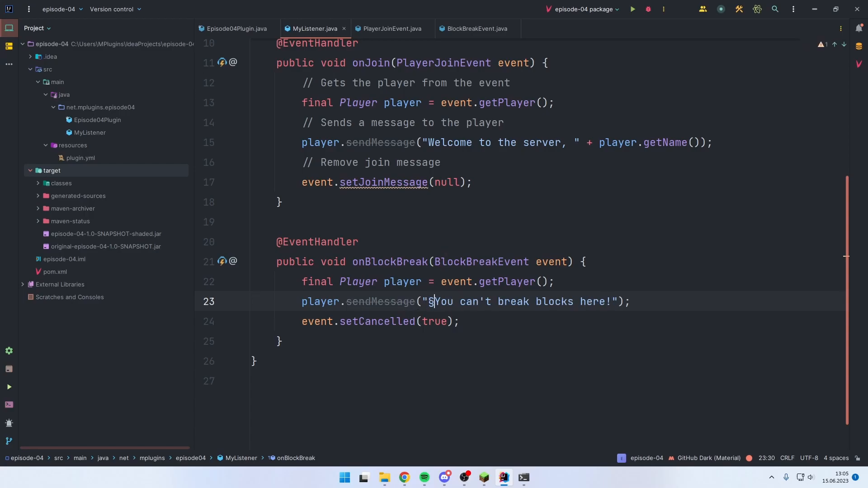
key(Backspace)
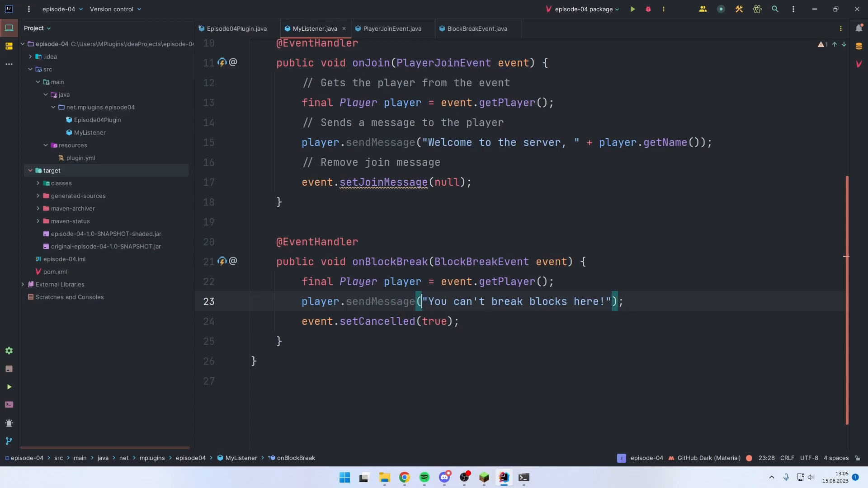
text(ChatColor)
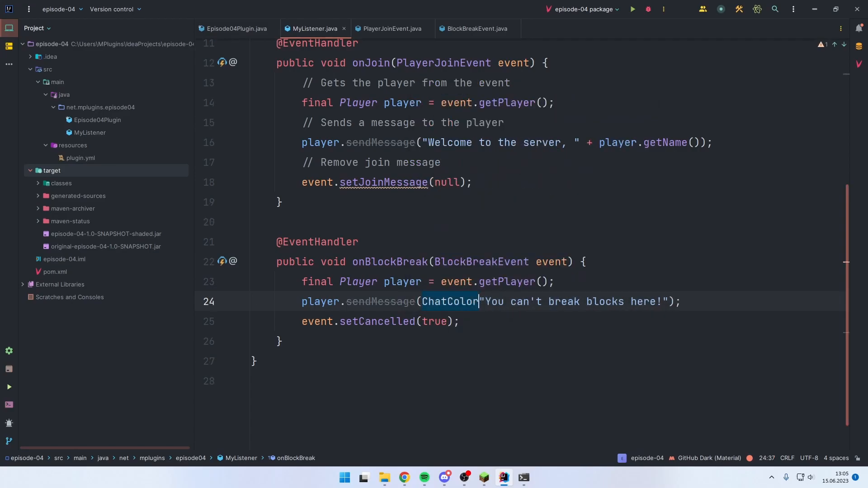
text(.RED)
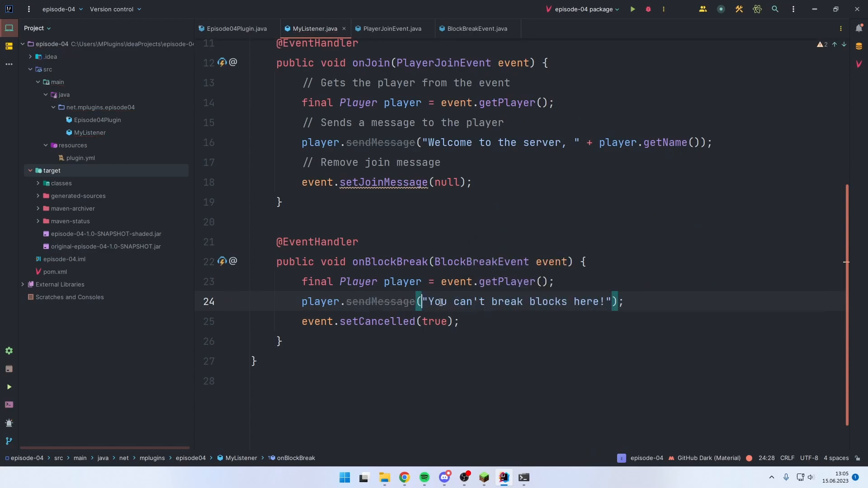
text(§c)
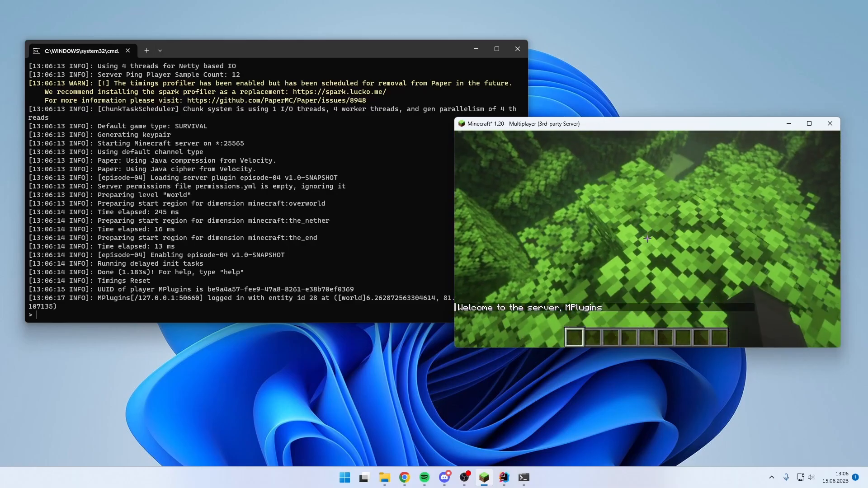
Try breaking a leaf block and get the red "You can't break blocks here!" message.
click(646, 238)
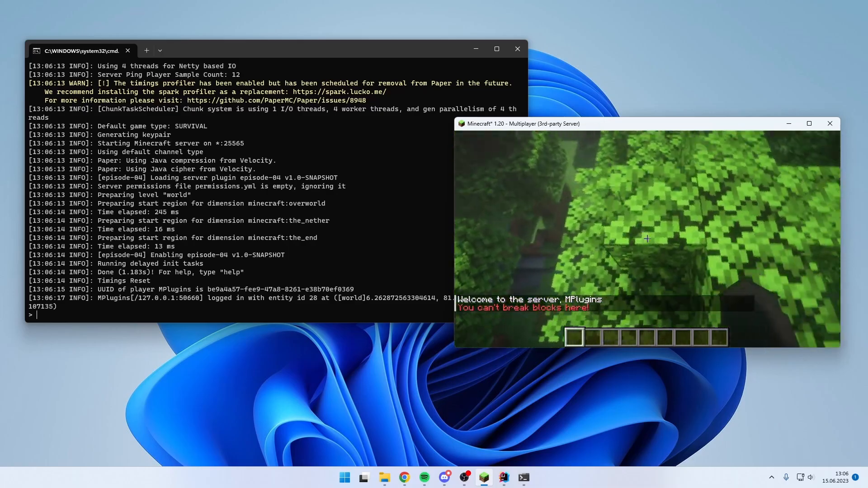